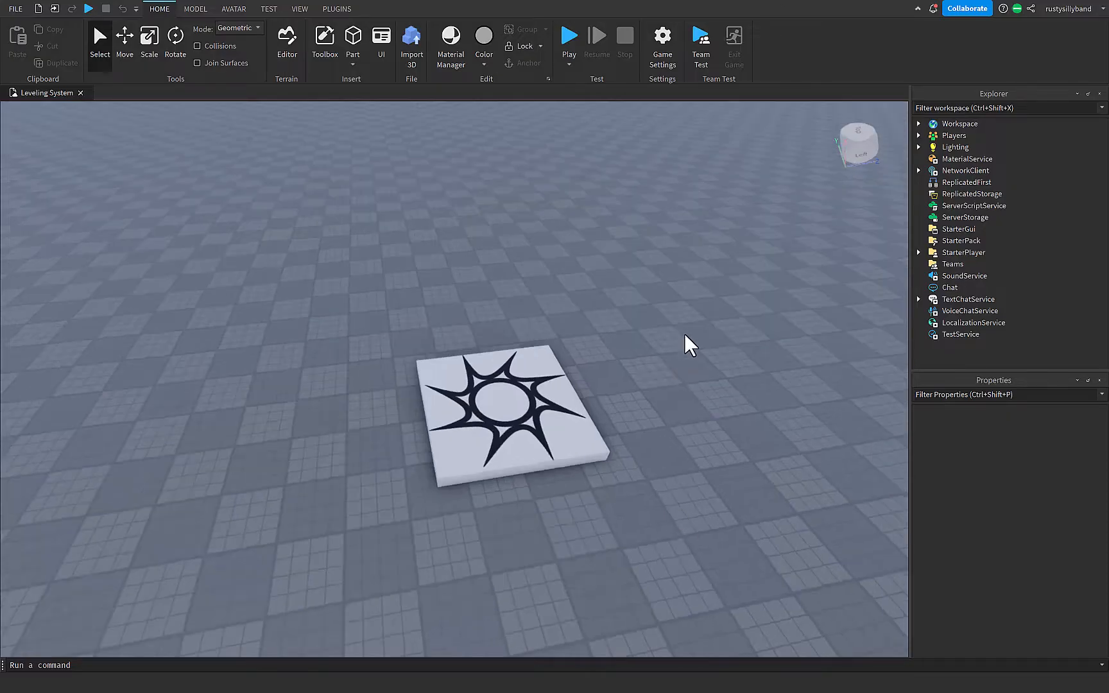
mouse_move(973, 205)
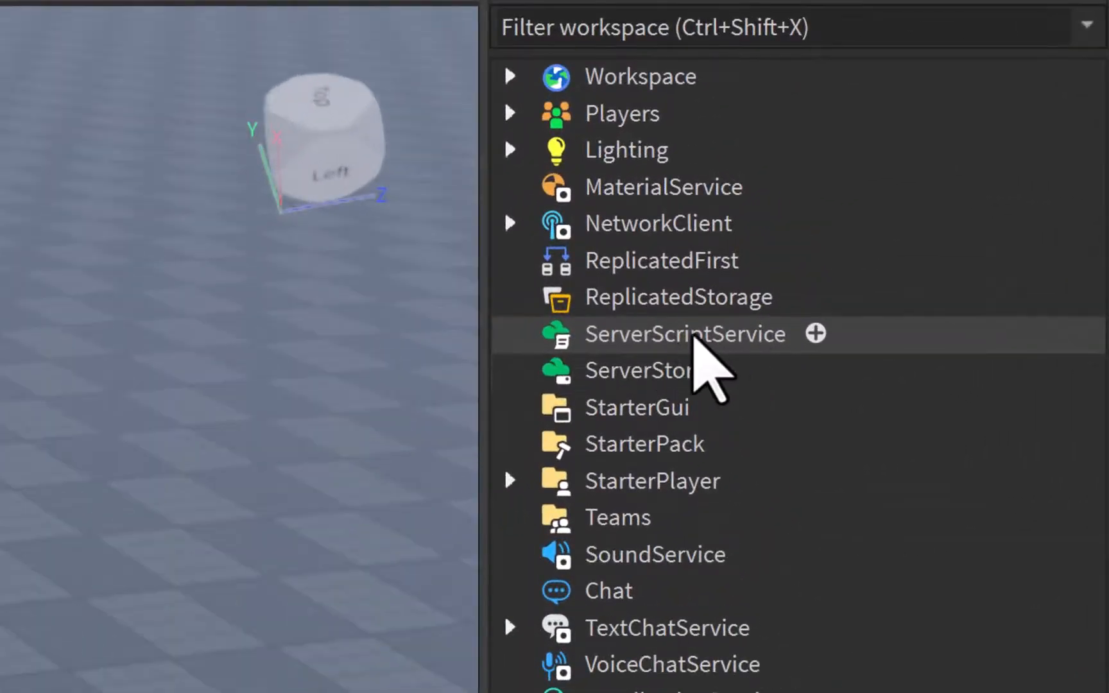
mouse_move(827, 382)
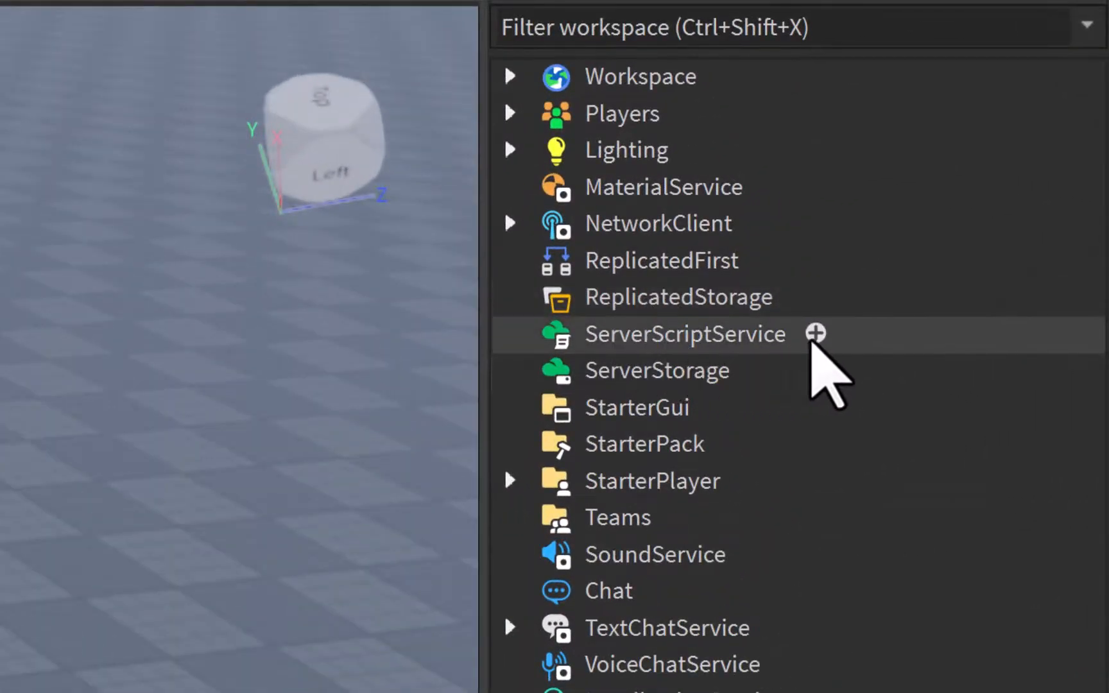
Bring up the Insert Object list for ServerScriptService in the Explorer.
click(814, 333)
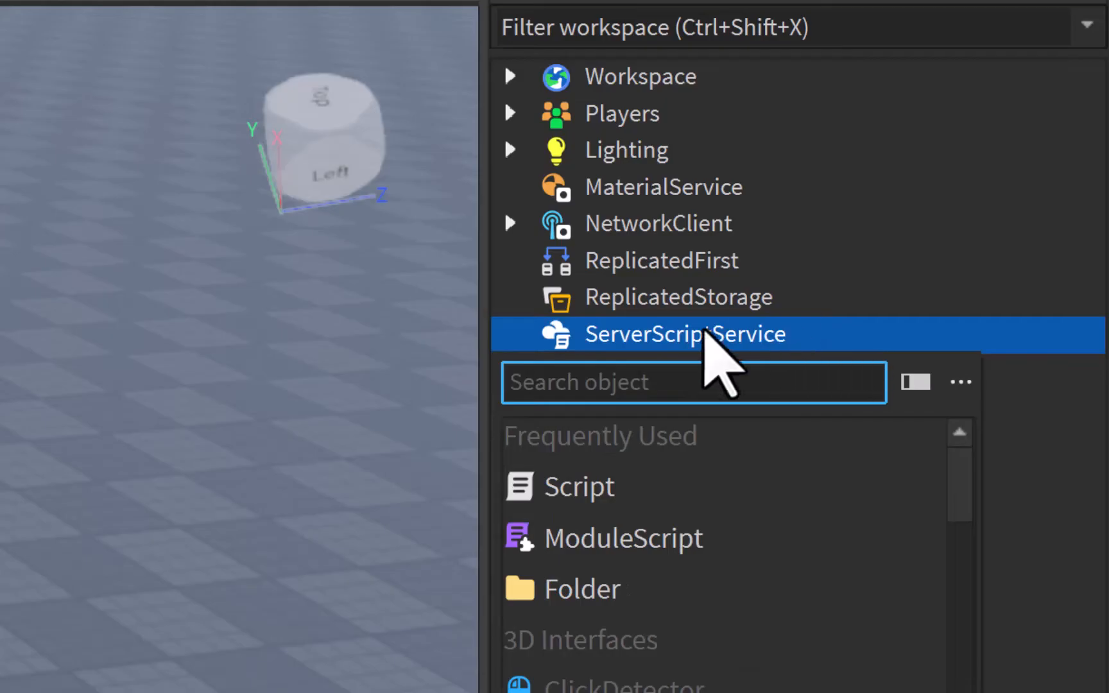
mouse_move(608, 538)
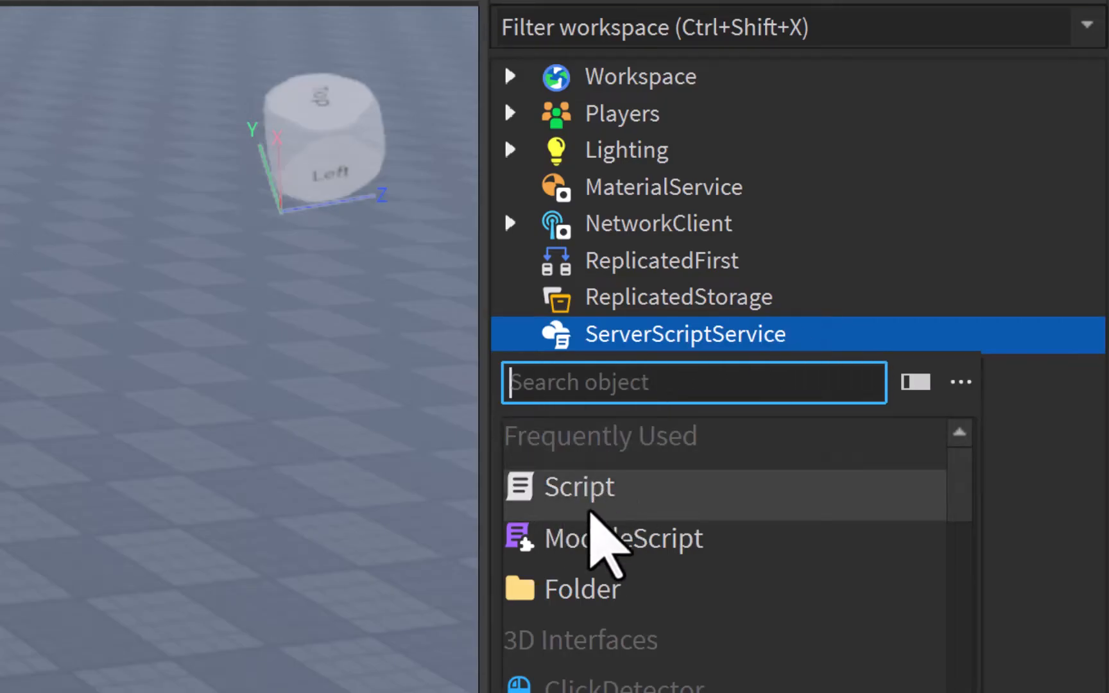
Insert a new Script under ServerScriptService for the DataStore leveling code.
click(578, 487)
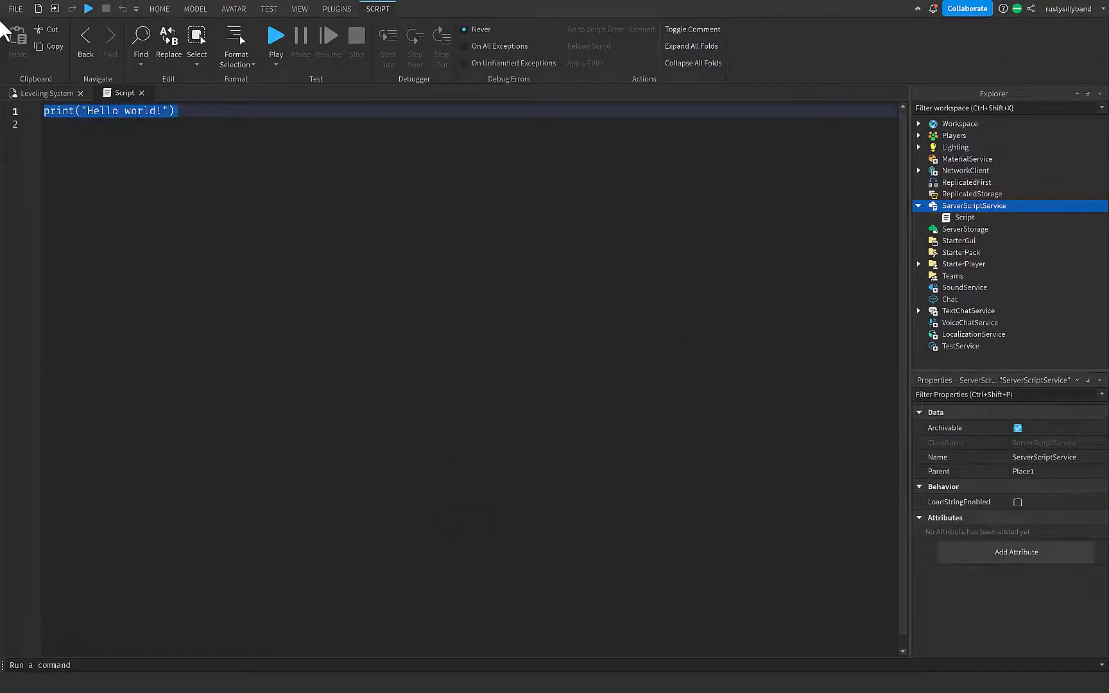
mouse_move(246, 176)
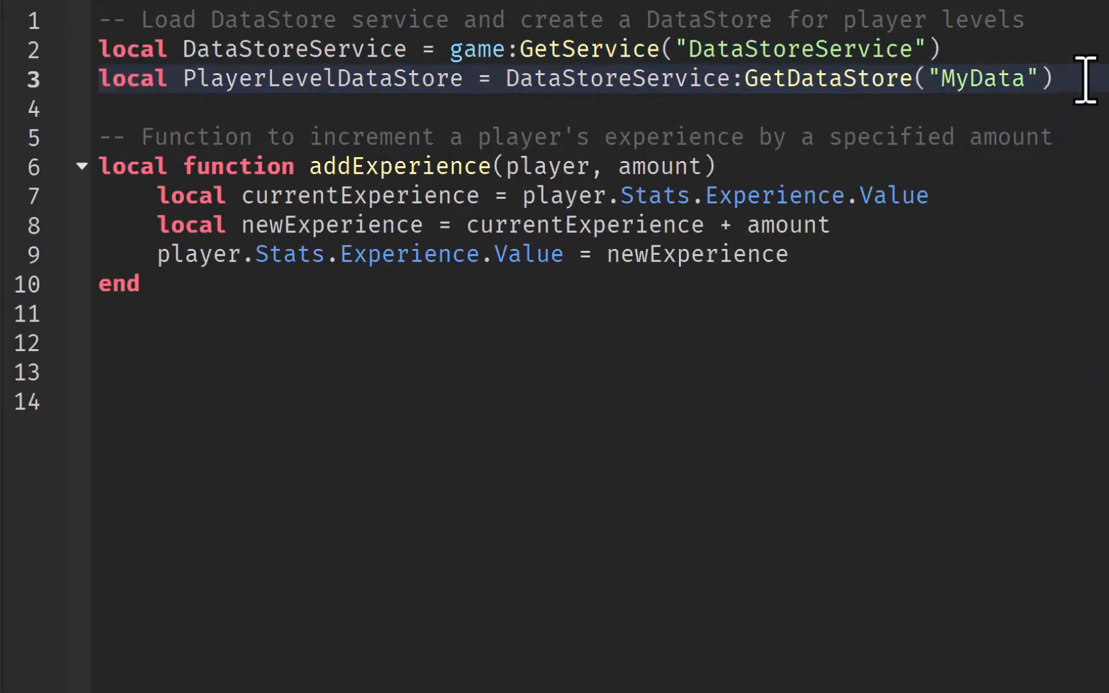
mouse_move(933, 310)
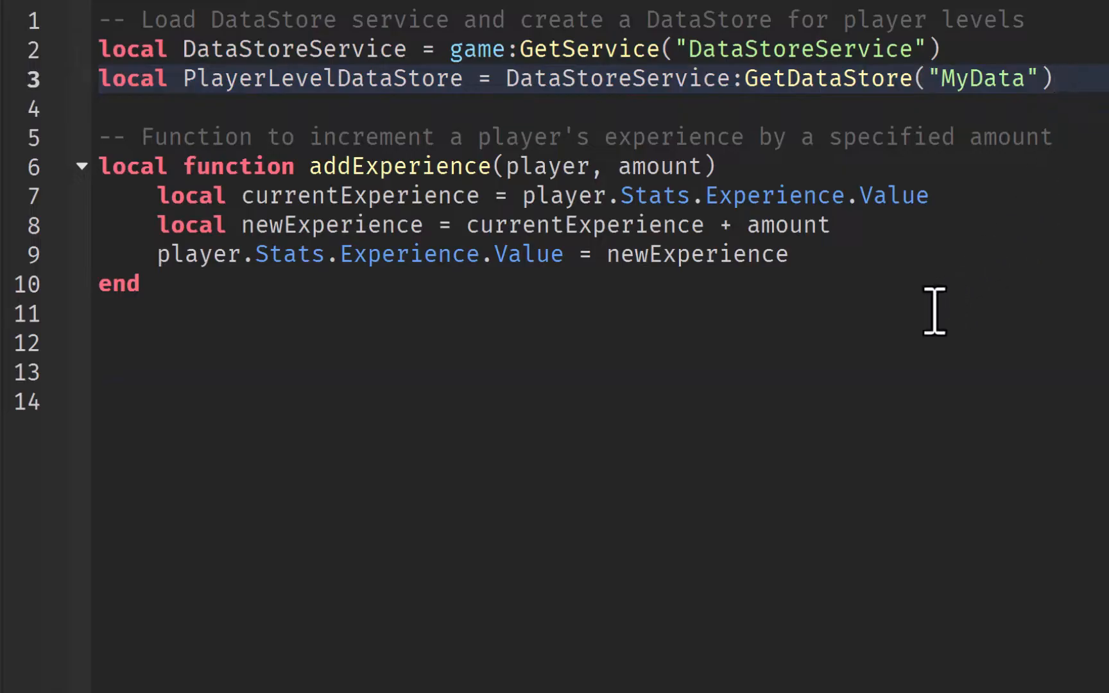
mouse_move(698, 333)
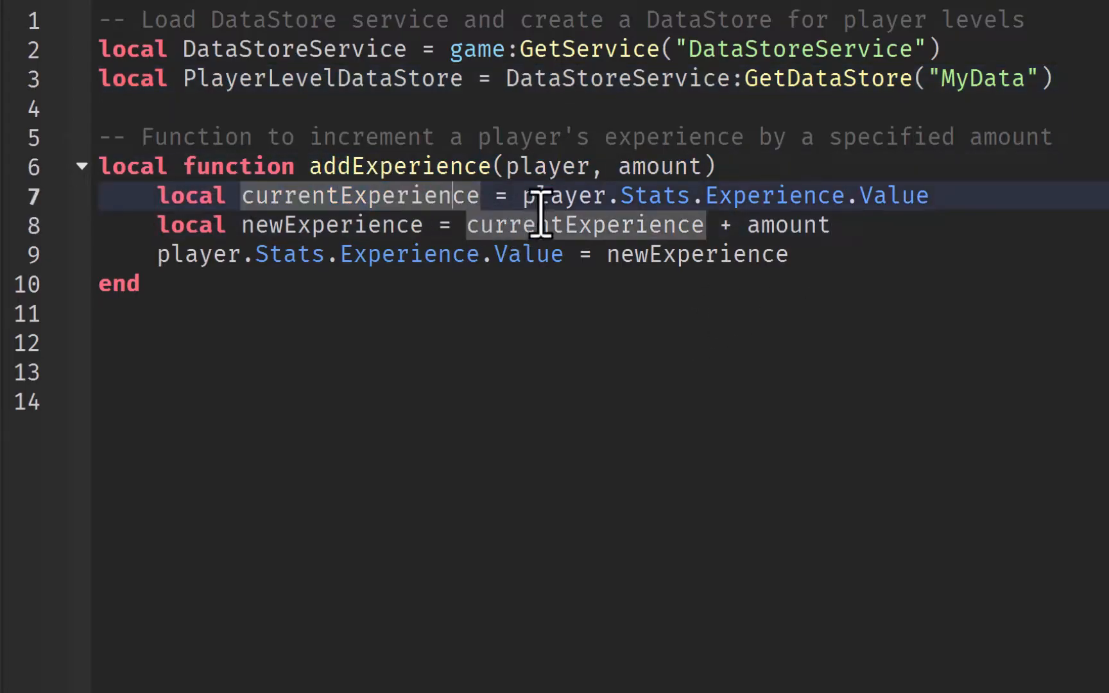
mouse_move(959, 254)
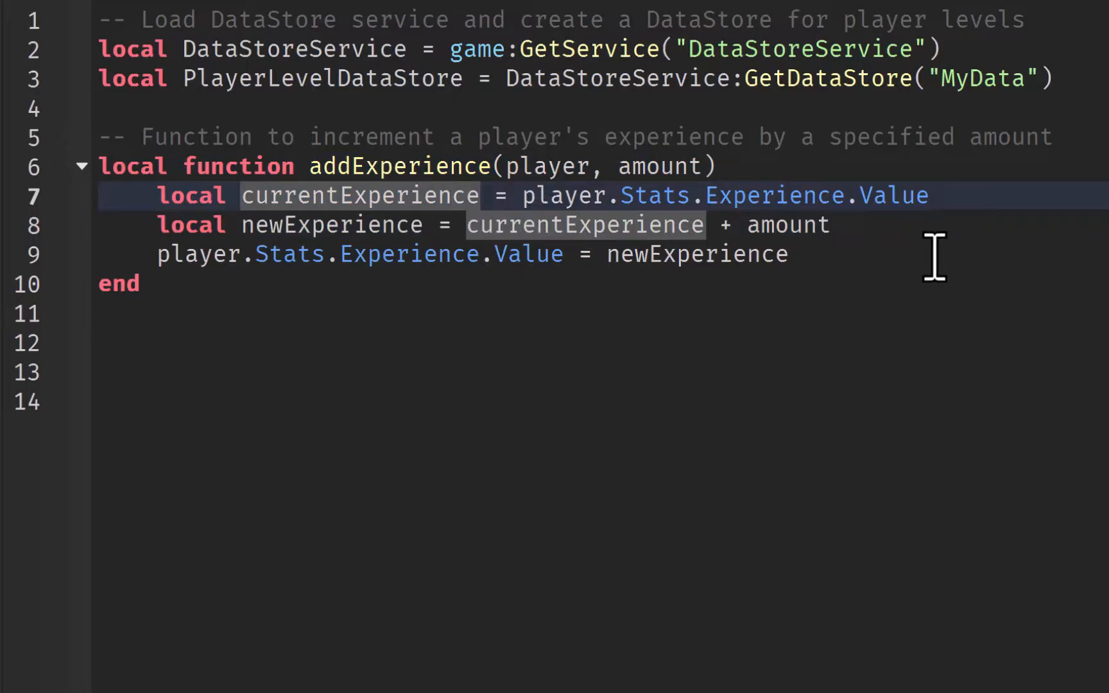
Write savePlayerData and loadPlayerData using pcall with SetAsync and GetAsync for level, experience and kills.
scroll(down, 3)
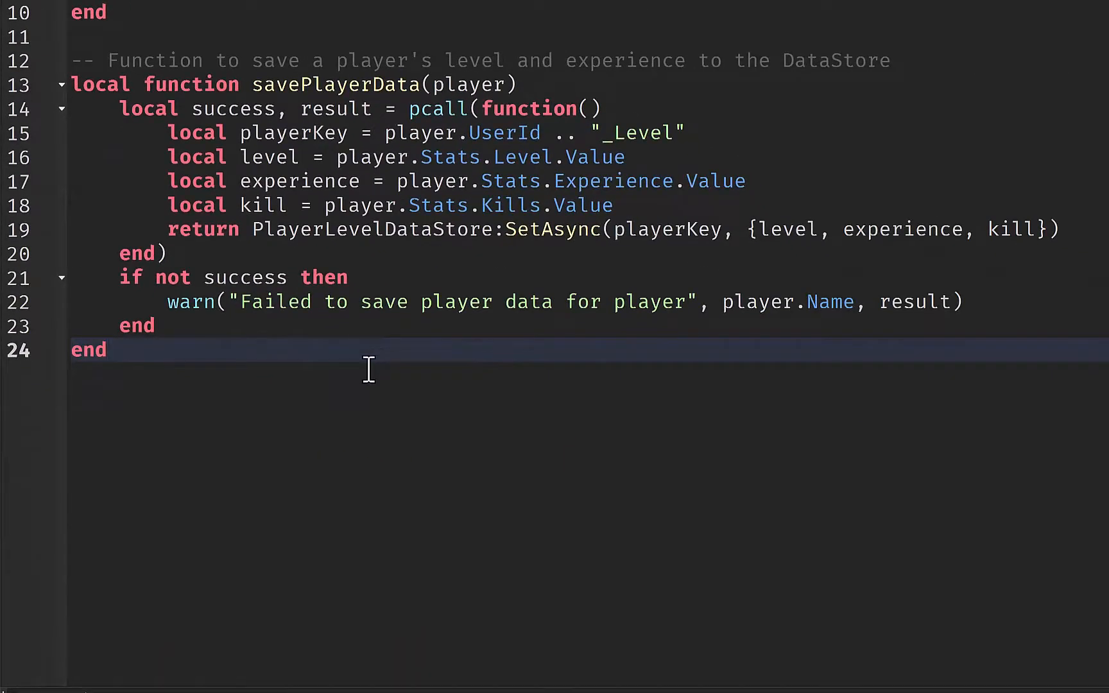
mouse_move(552, 355)
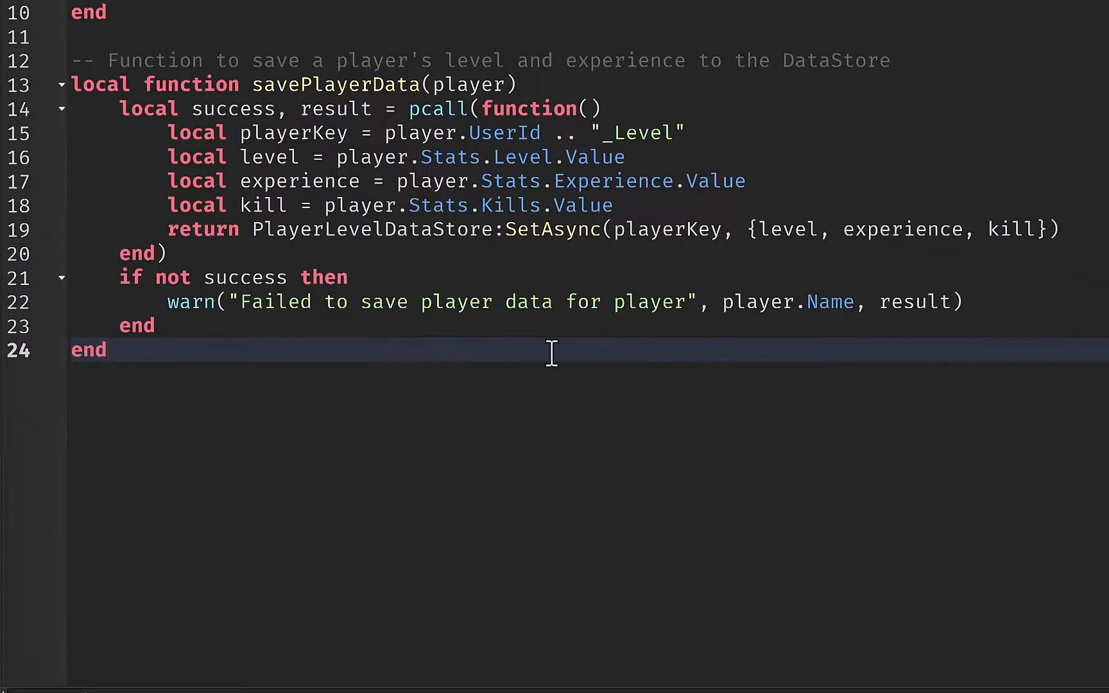
mouse_move(258, 215)
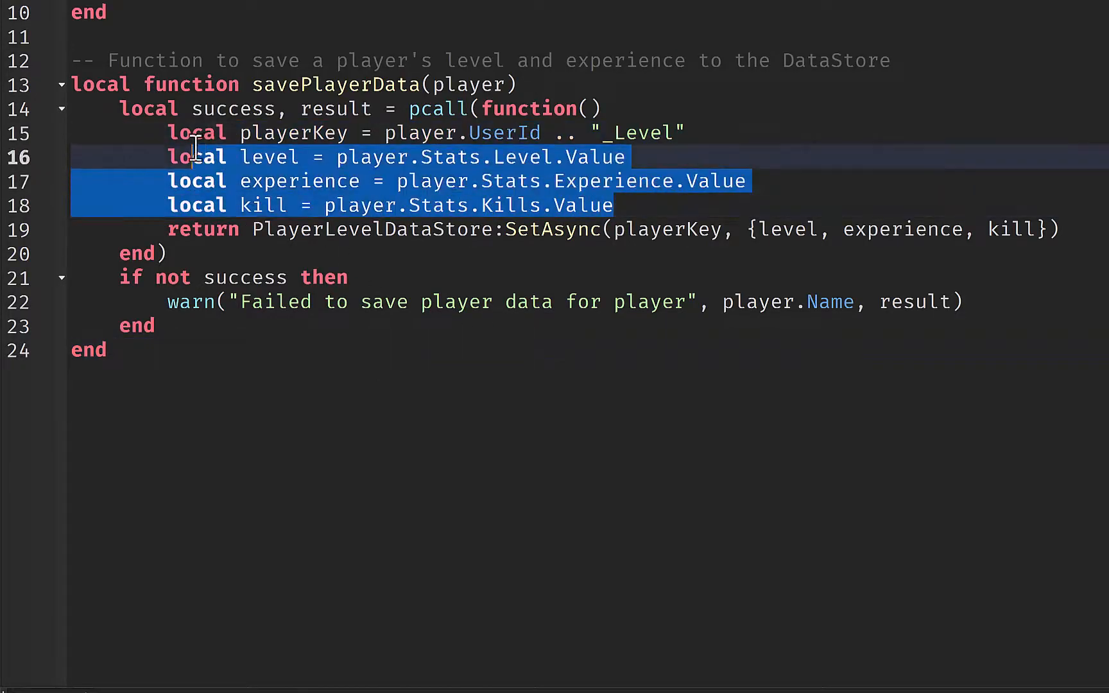
click(397, 230)
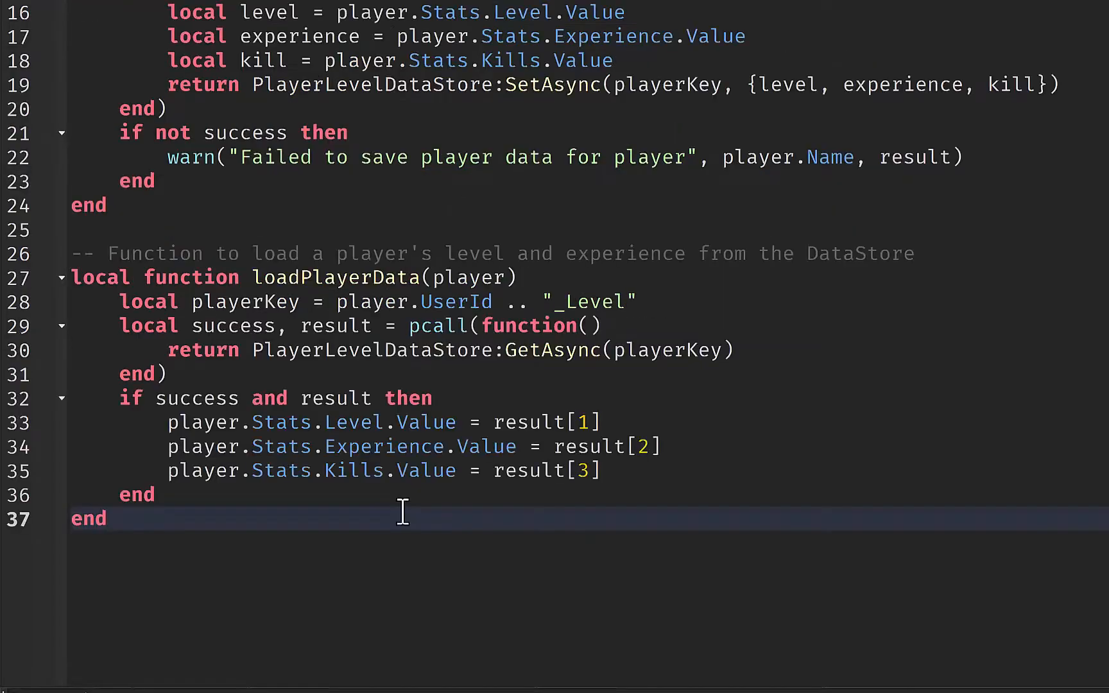
scroll(down, 3)
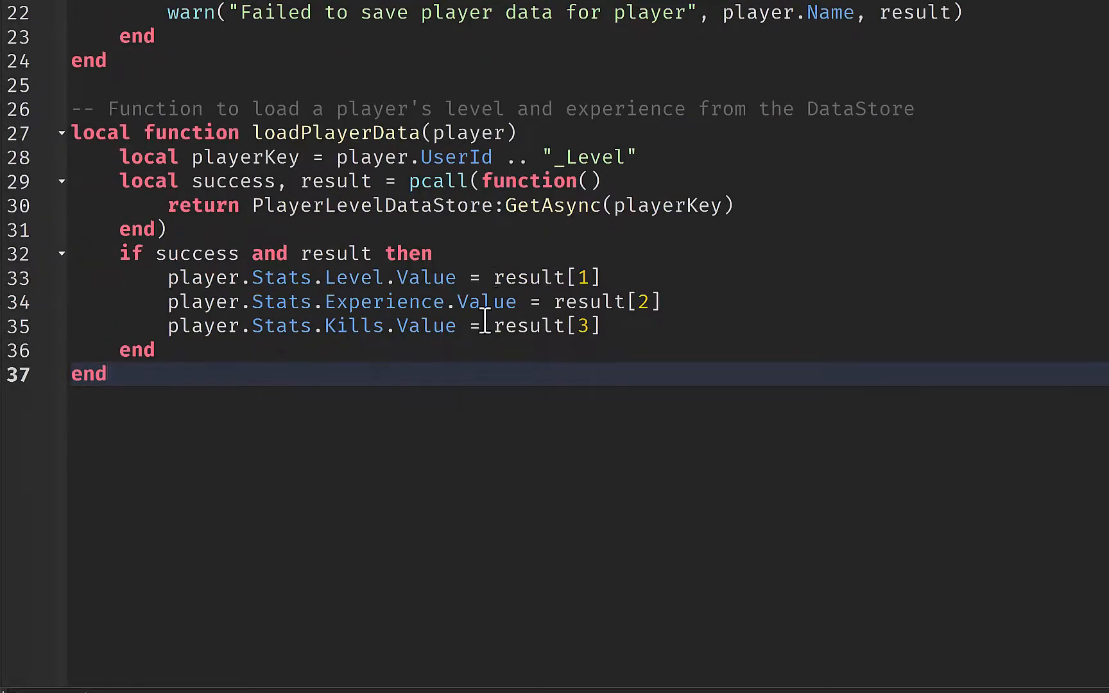
mouse_move(418, 372)
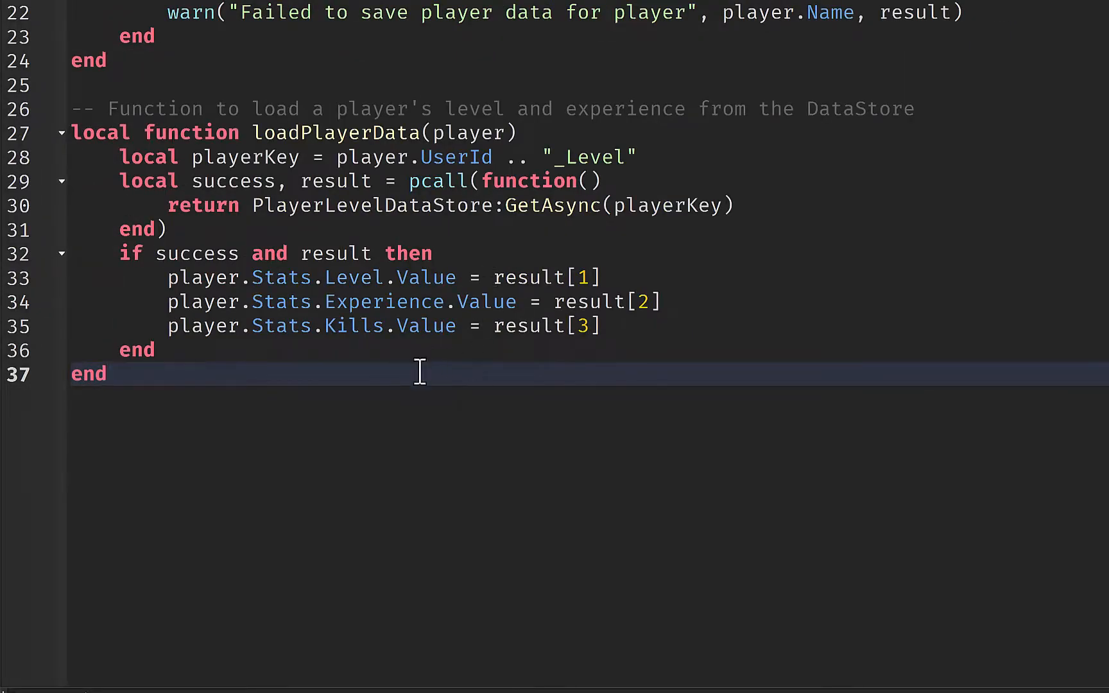
mouse_move(394, 382)
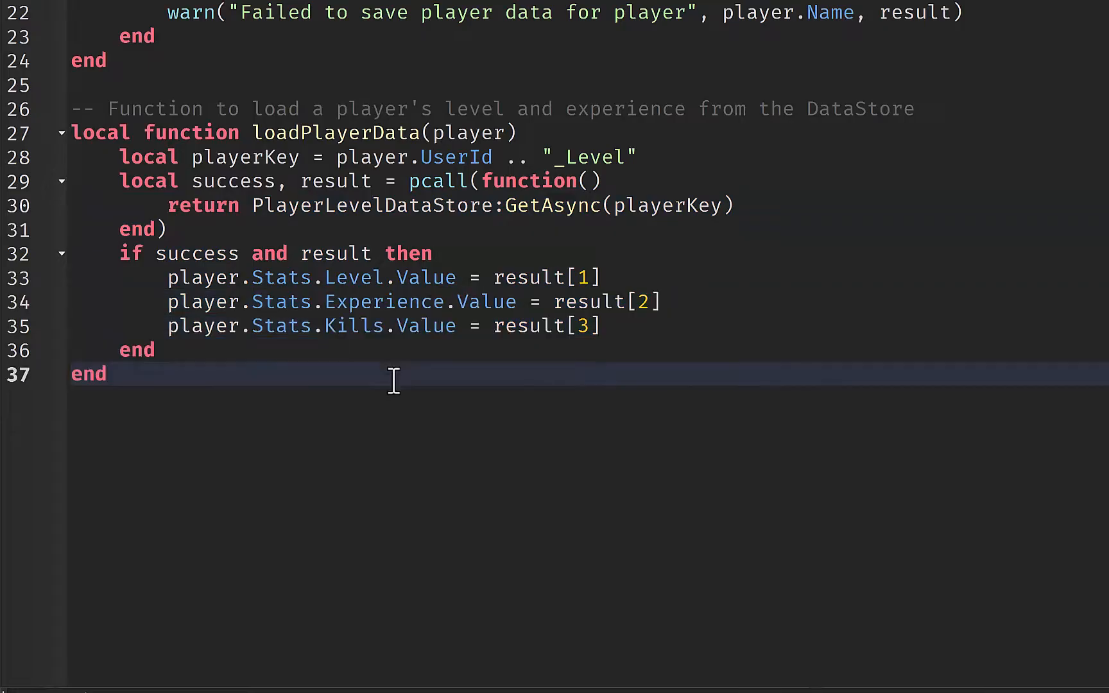
mouse_move(495, 325)
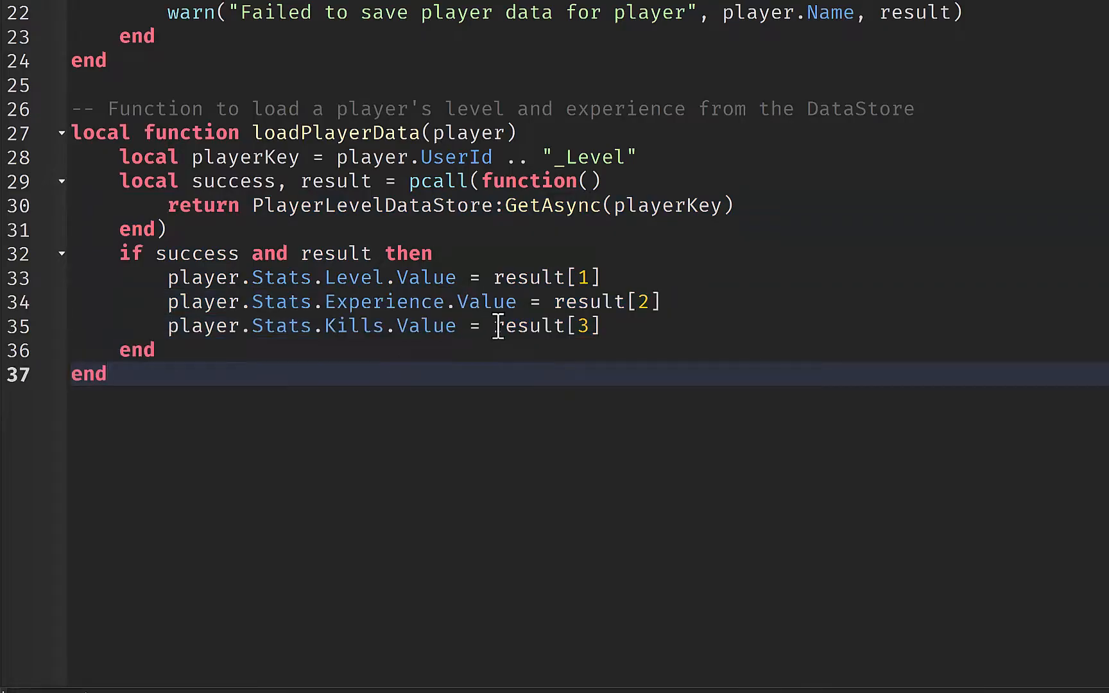
Write onPlayerAdded creating the Stats folder with Level, Experience and Kills IntValues, loading data and wiring level-up and kill rewards.
scroll(down, 3)
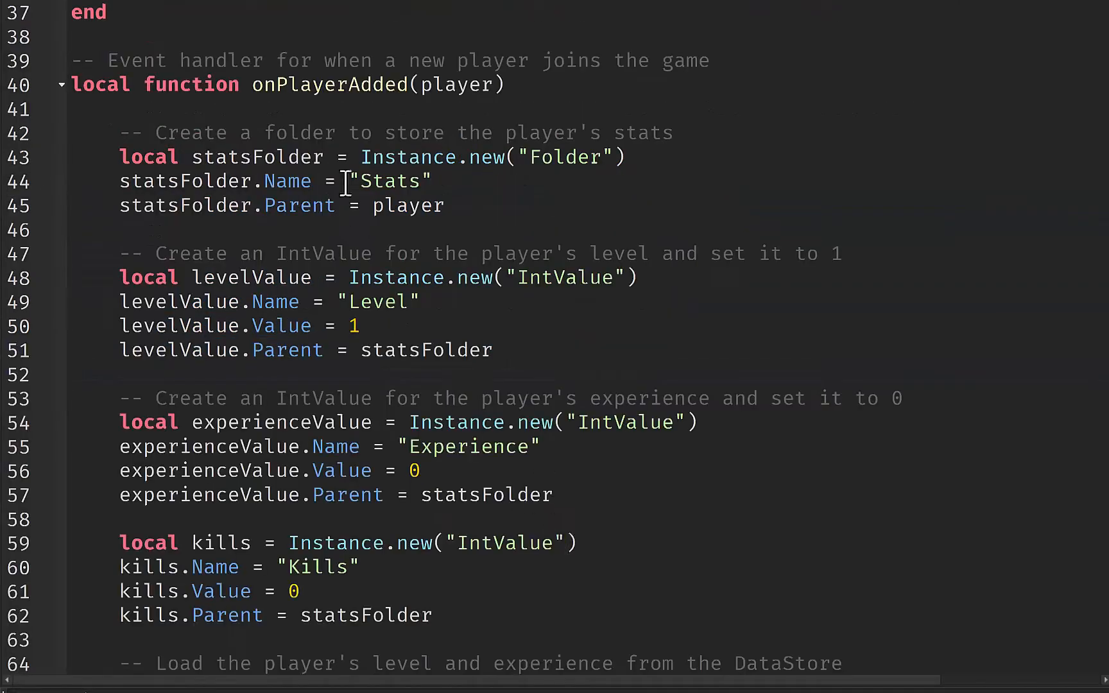
mouse_move(484, 103)
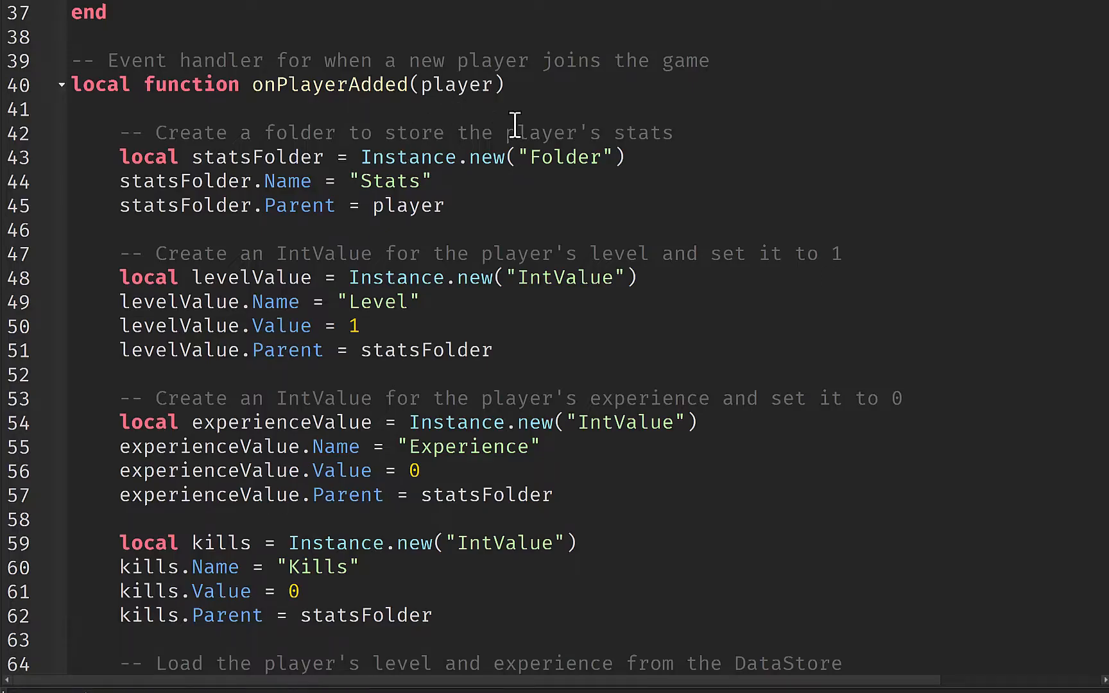
scroll(down, 3)
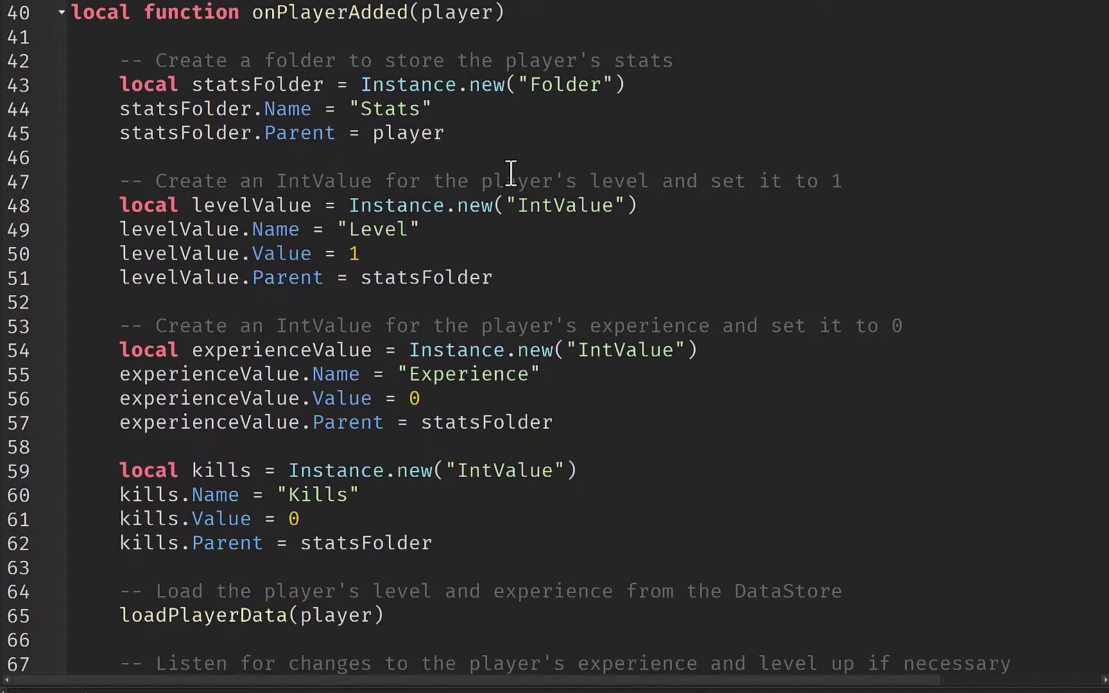
scroll(down, 3)
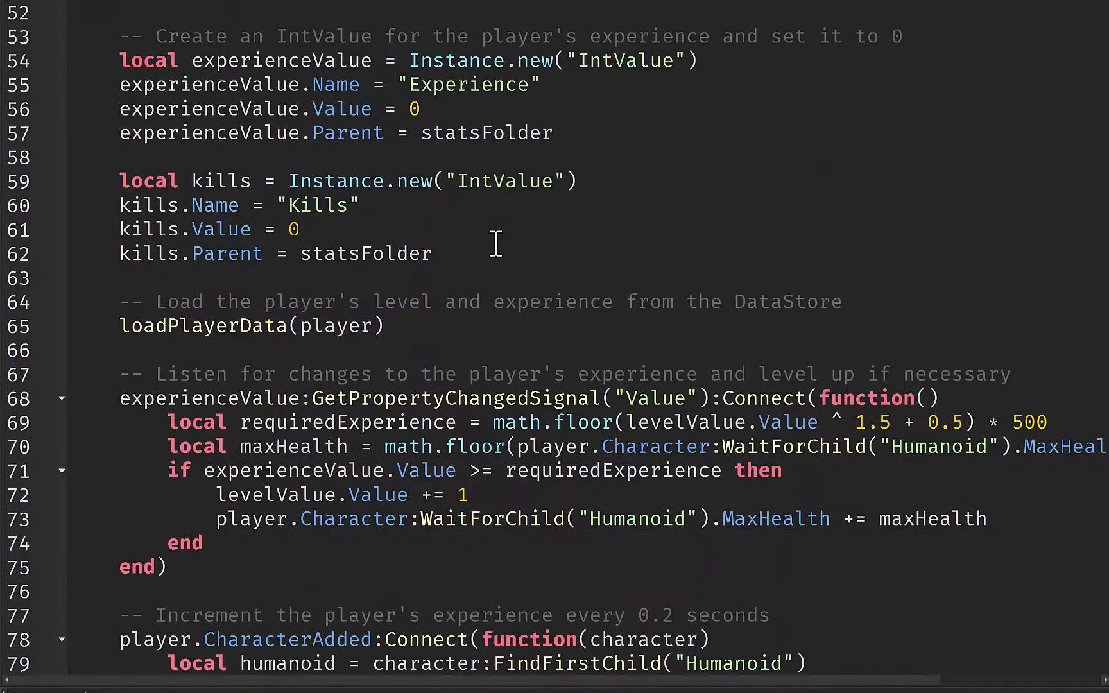
scroll(down, 3)
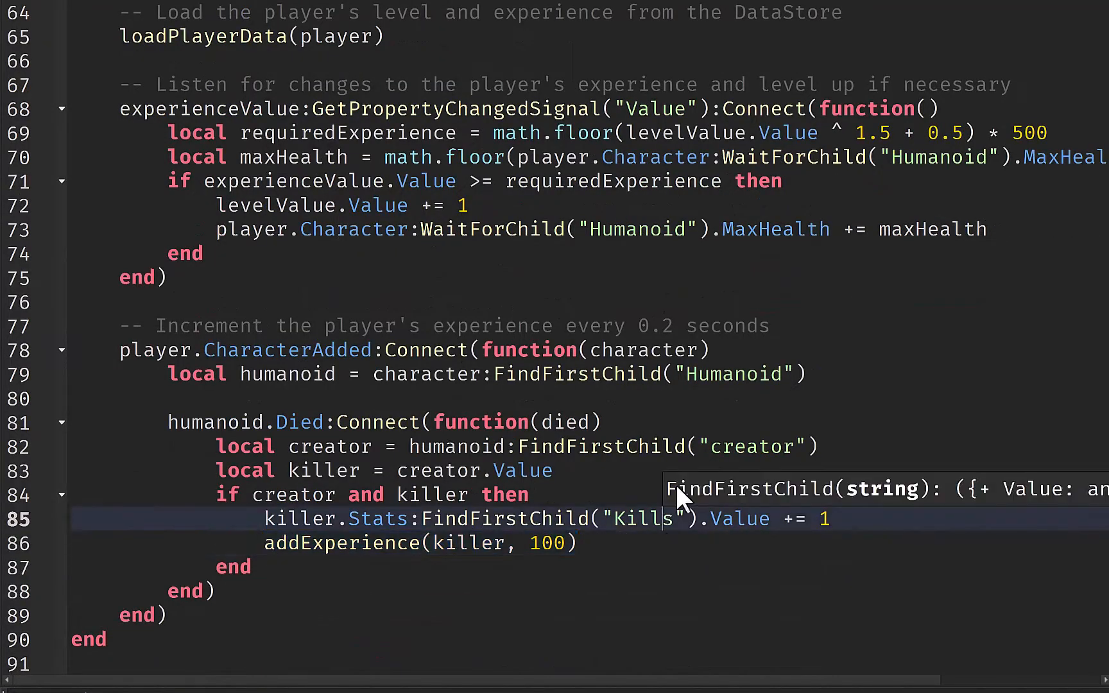
scroll(up, 3)
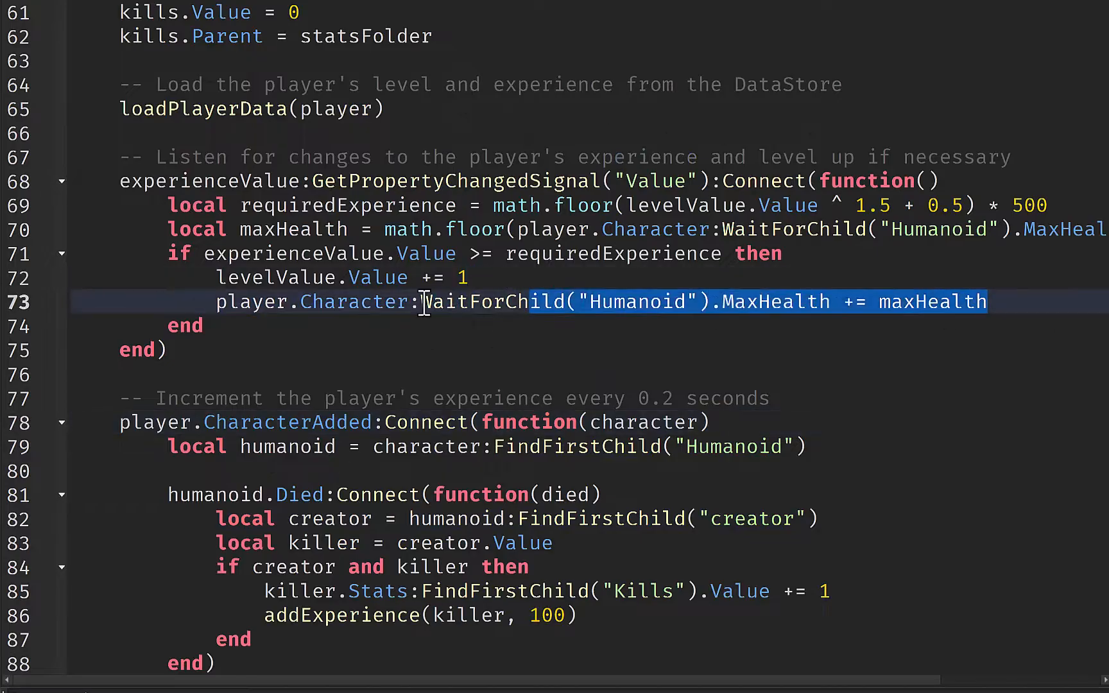
click(797, 334)
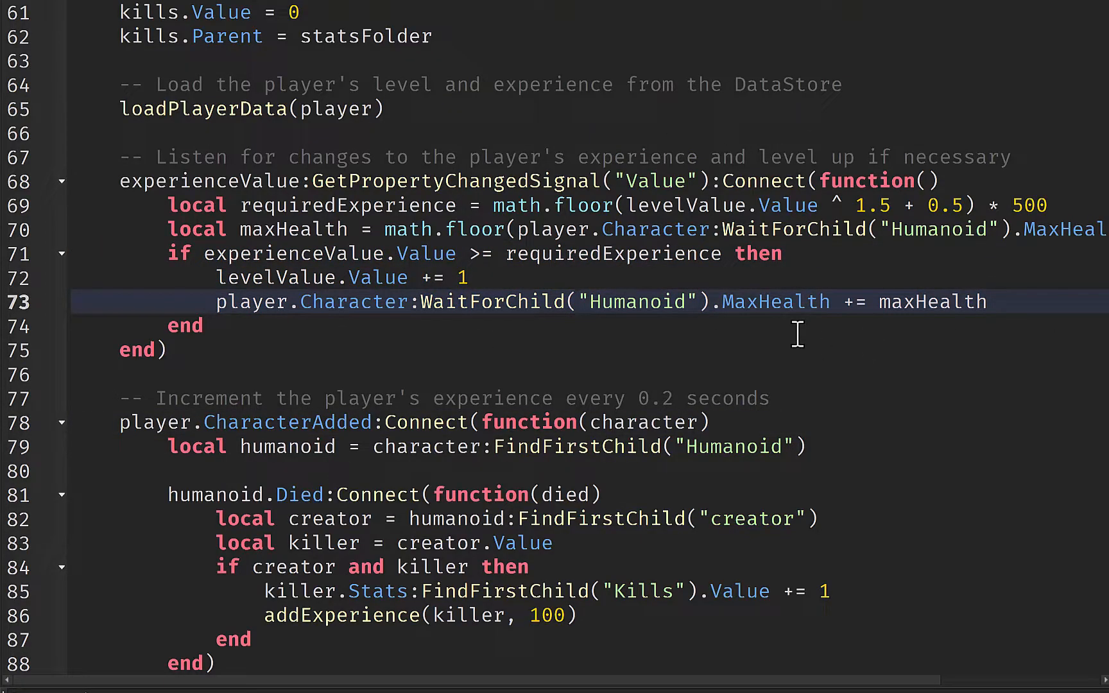
Connect PlayerAdded, PlayerRemoving and game-close handlers to save data, then review the whole script.
scroll(down, 3)
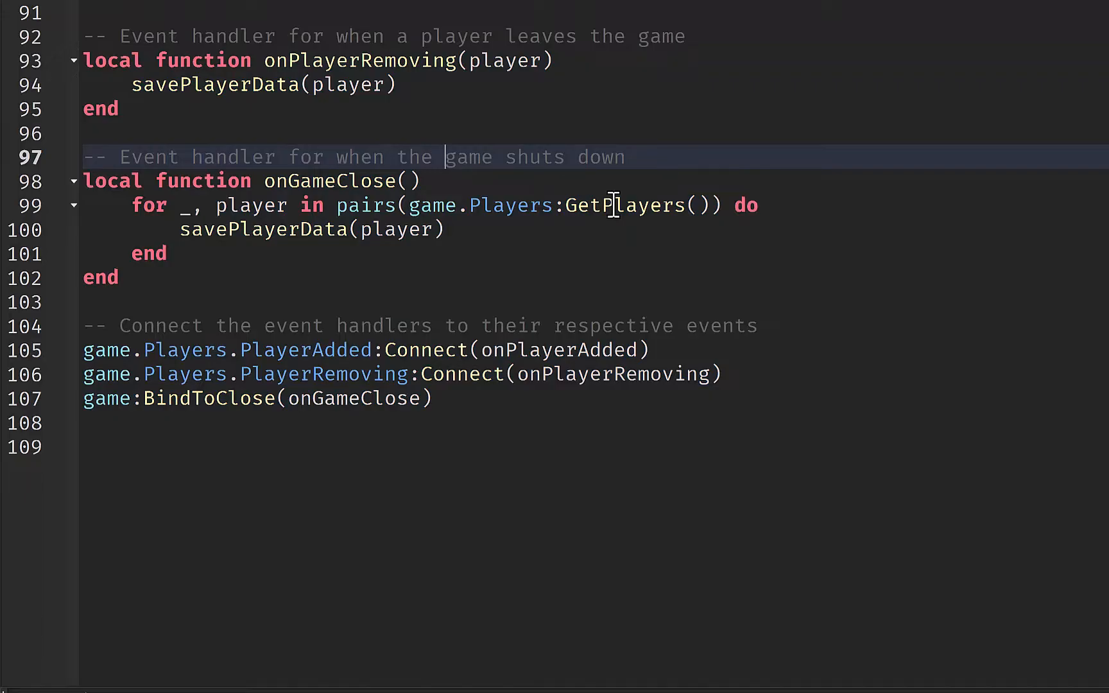
mouse_move(598, 416)
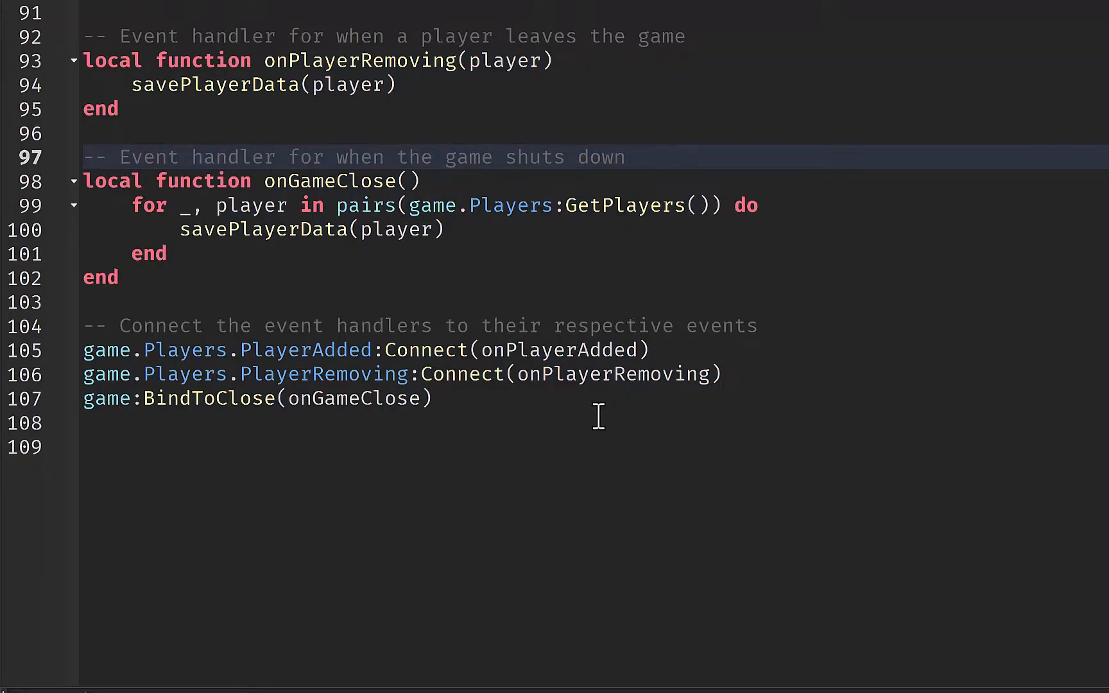
click(484, 422)
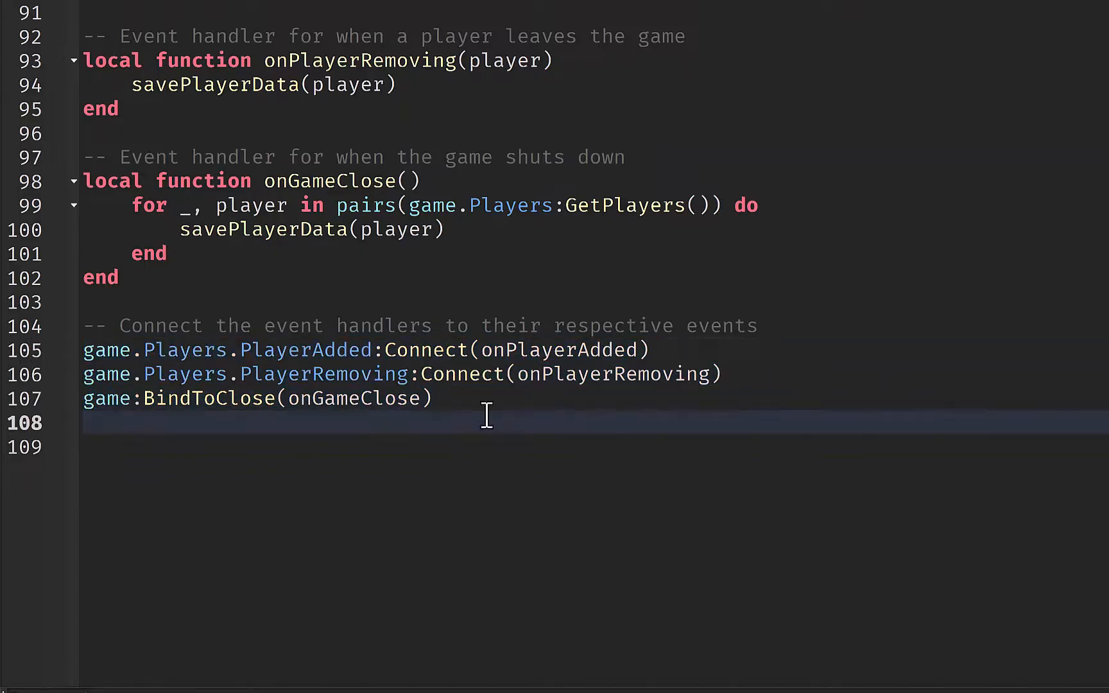
mouse_move(502, 408)
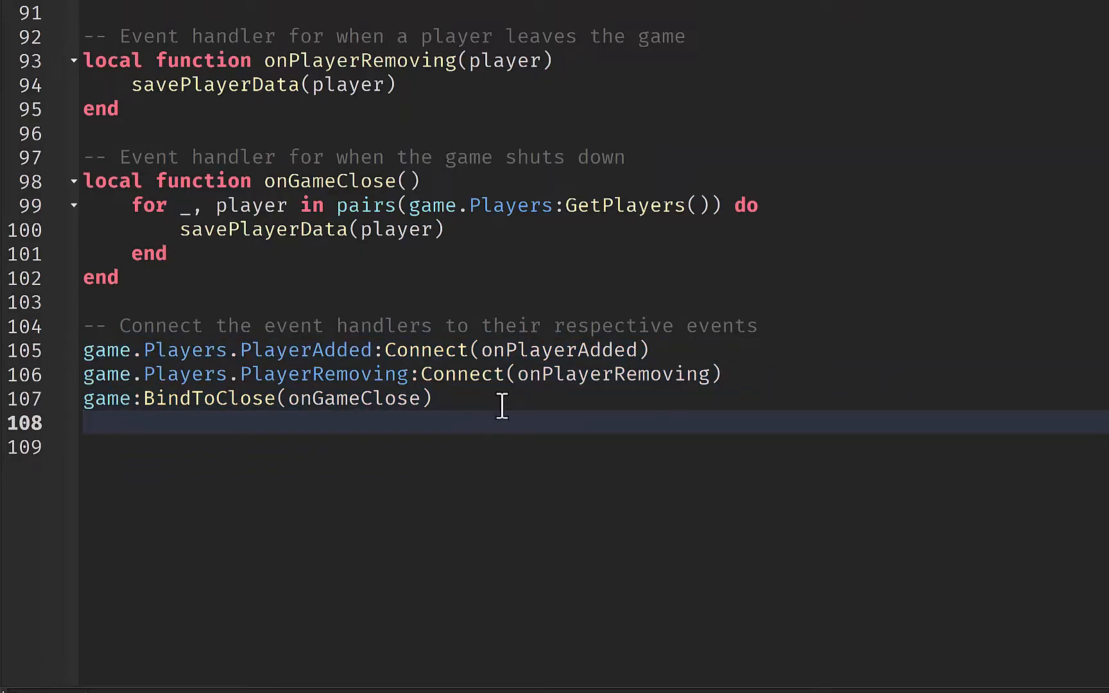
scroll(up, 3)
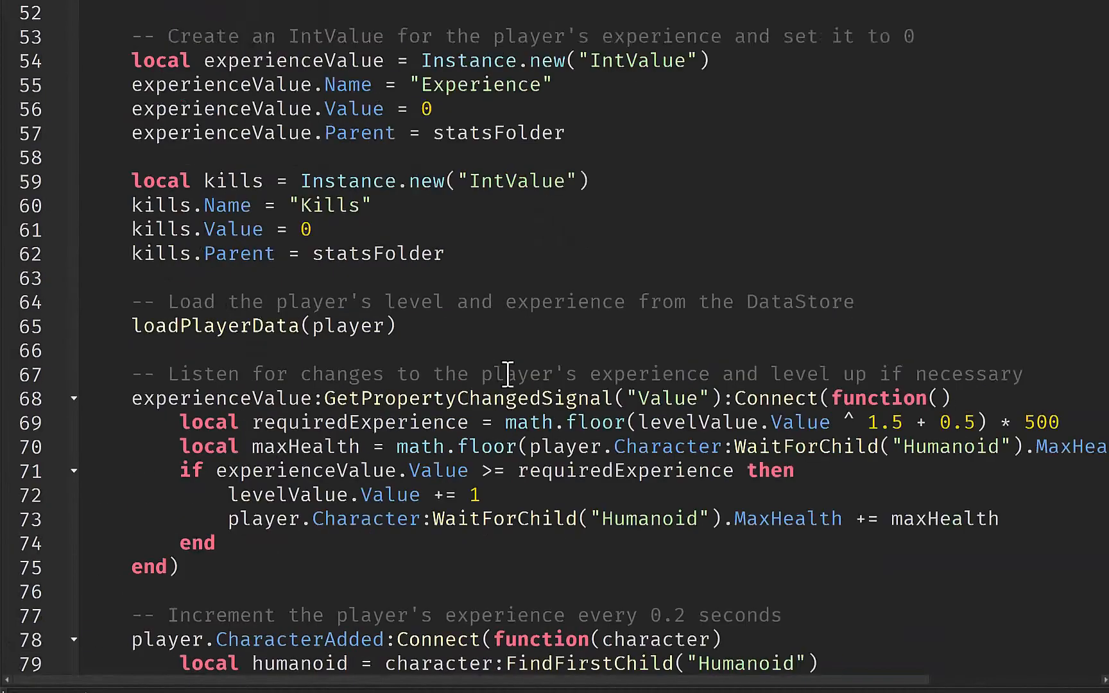
scroll(up, 3)
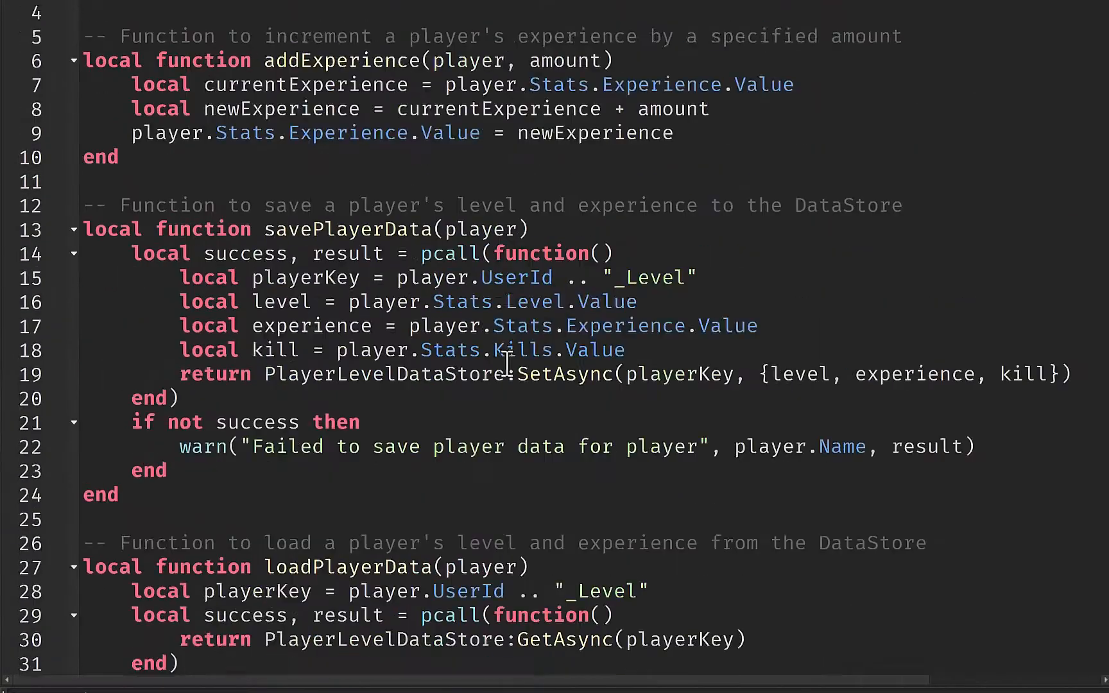
scroll(up, 3)
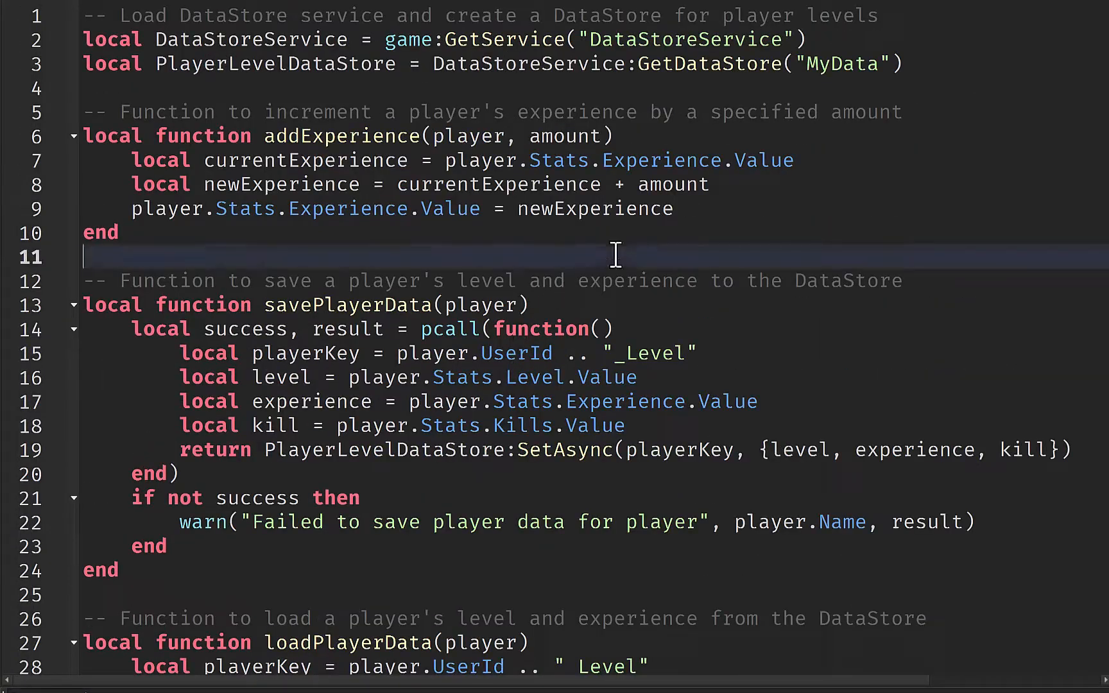
scroll(down, 3)
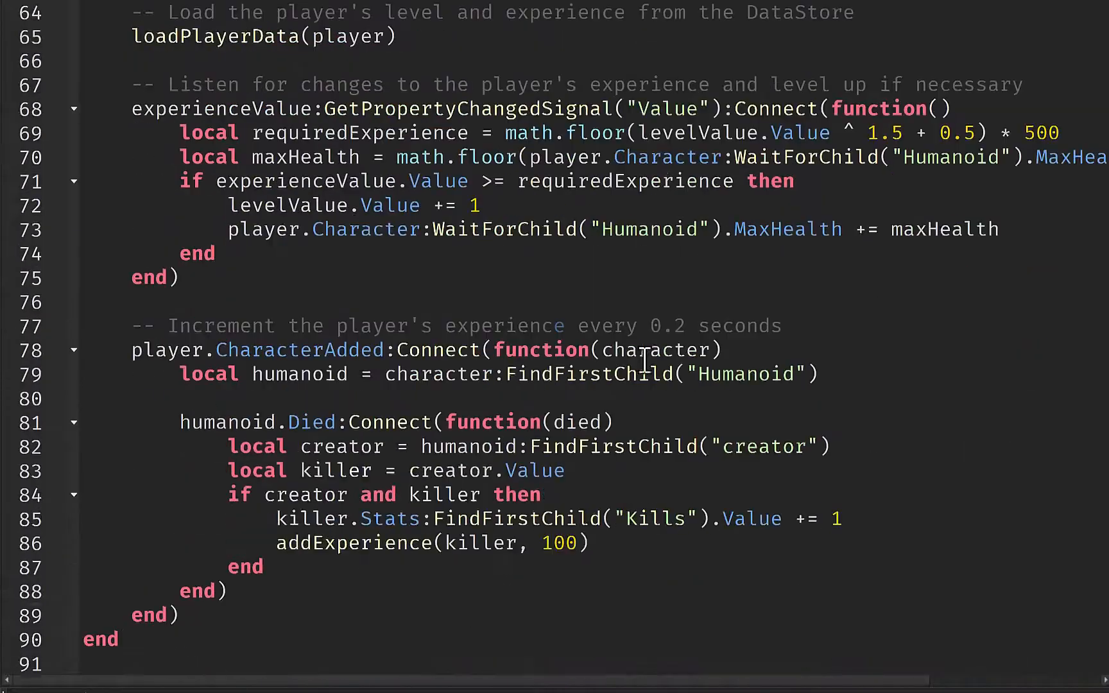
scroll(down, 3)
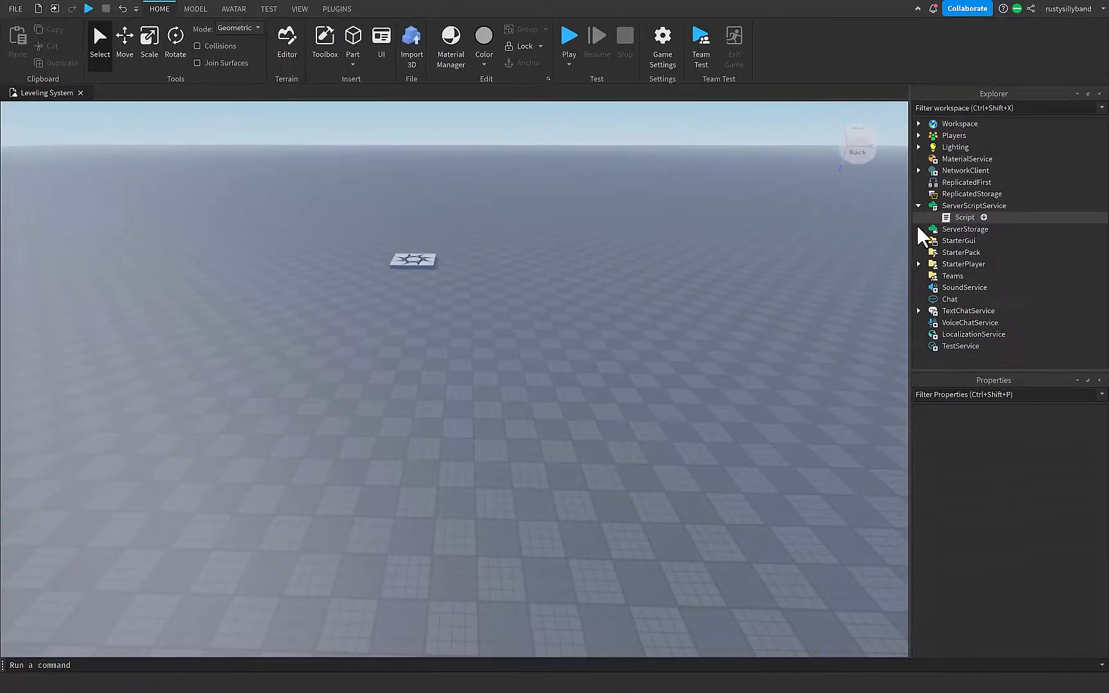
mouse_move(819, 295)
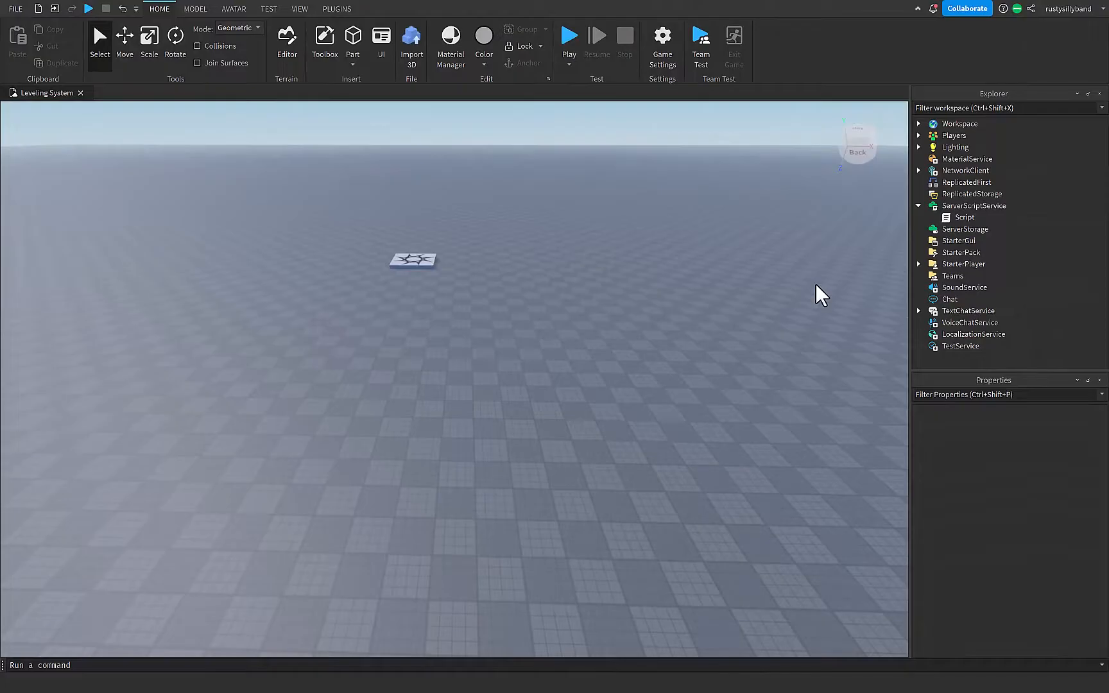
mouse_move(796, 327)
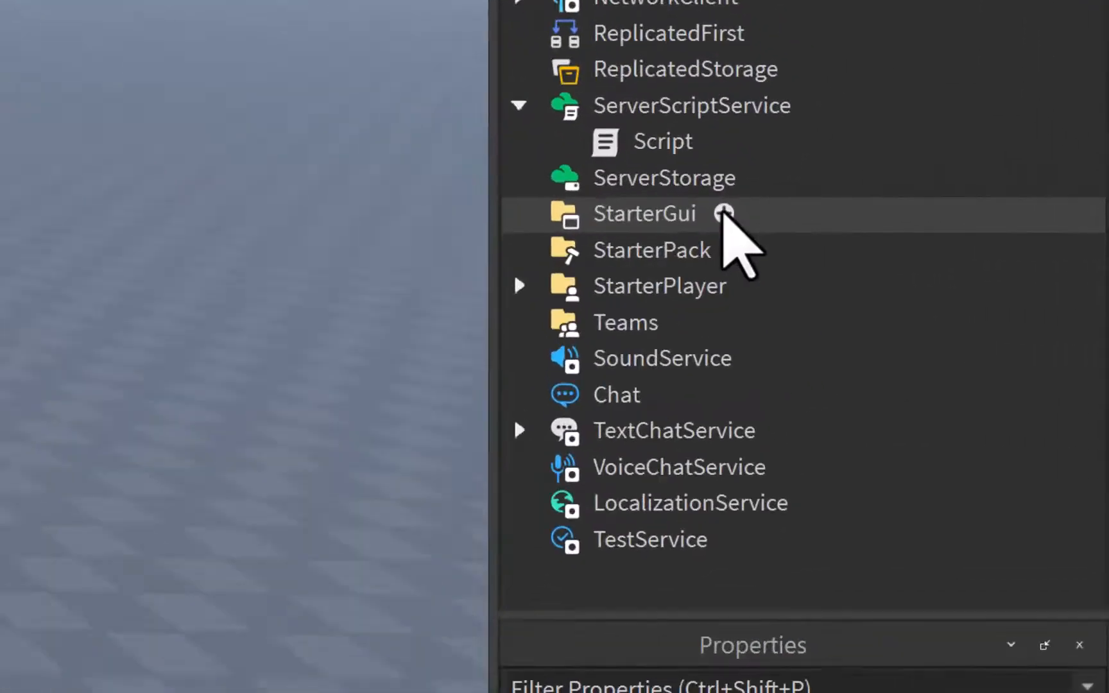
Add a ScreenGui to StarterGui containing a TextLabel with TextScaled enabled.
click(723, 213)
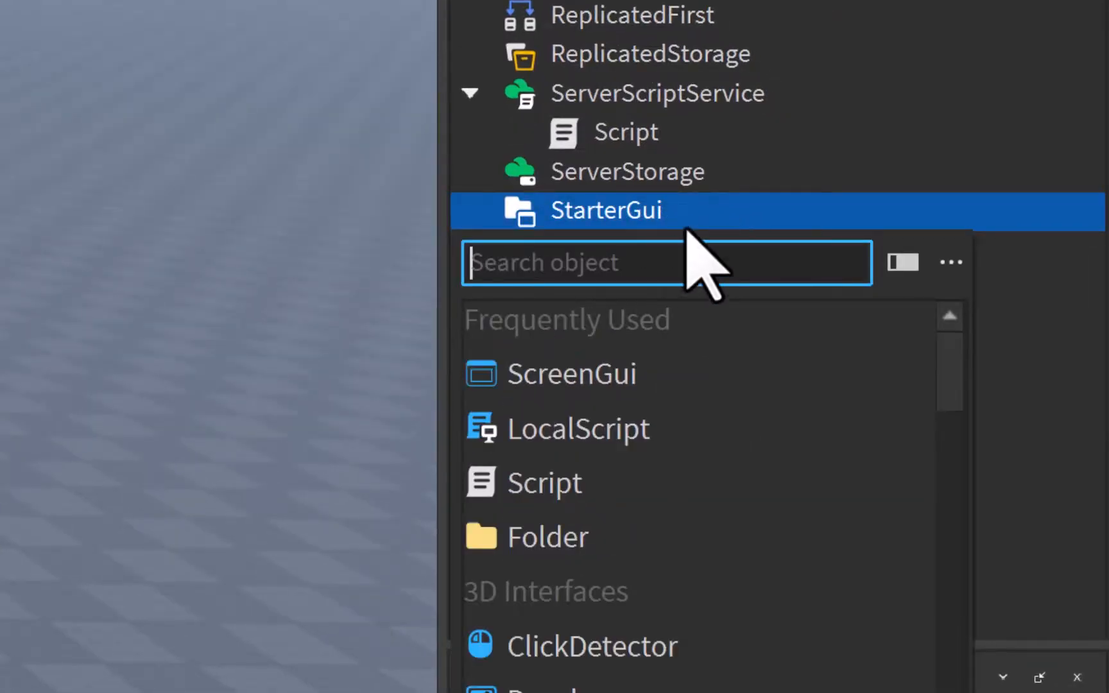
click(574, 373)
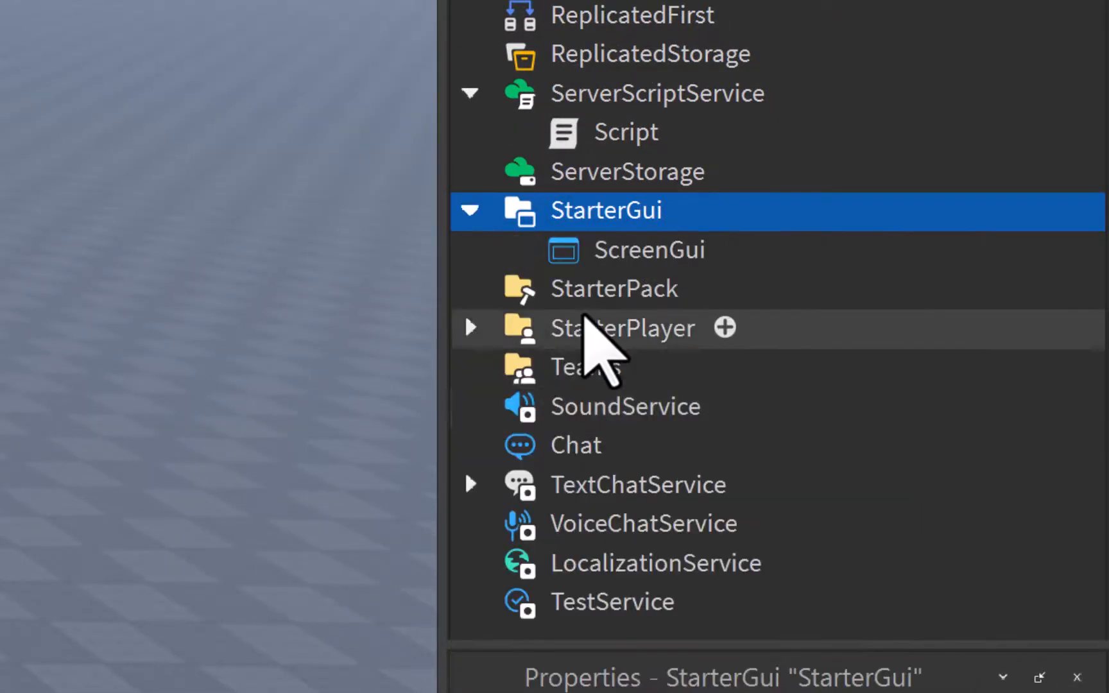
click(651, 250)
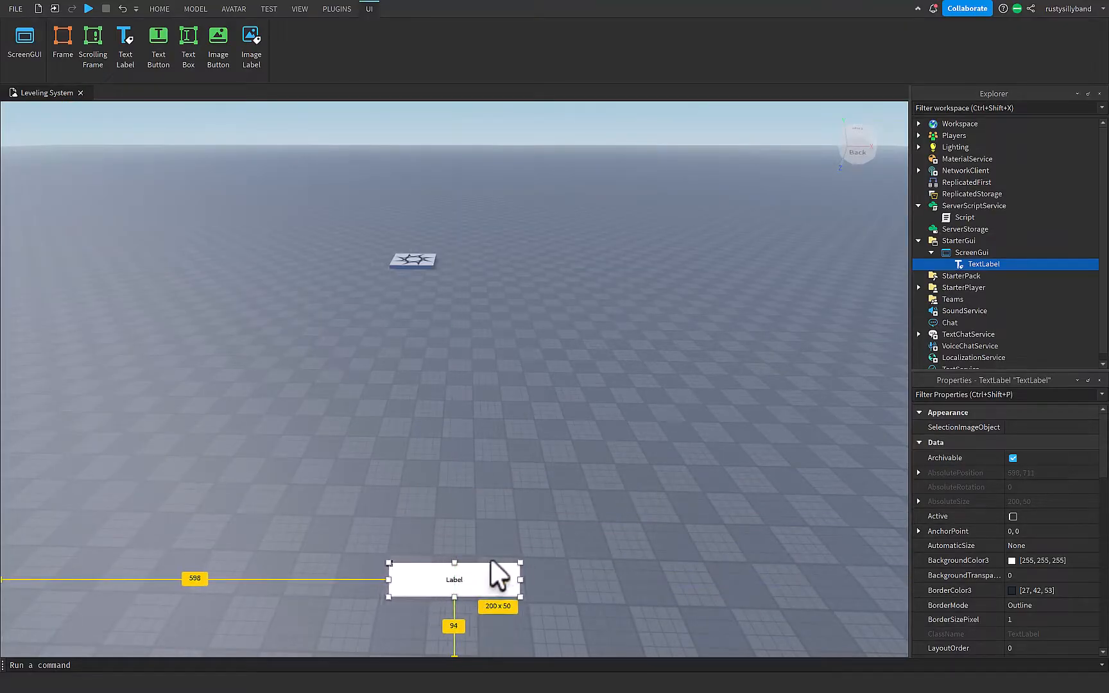
scroll(down, 3)
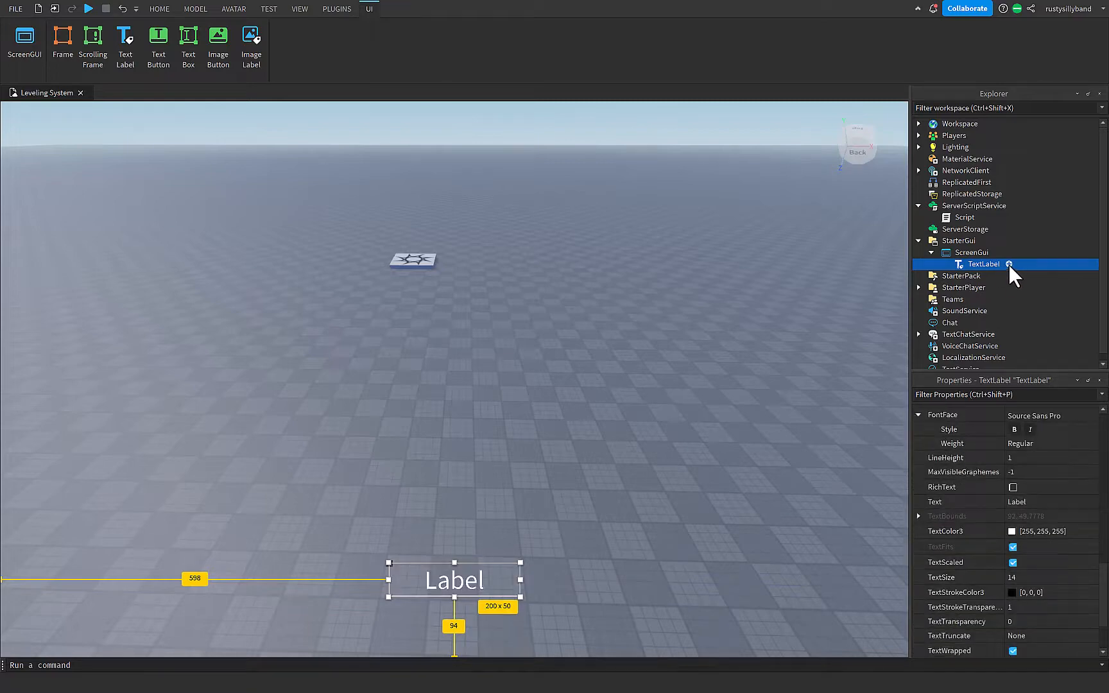
Give the TextLabel a LocalScript looping every 0.1 s to show Experience over the level-based requirement.
click(1010, 265)
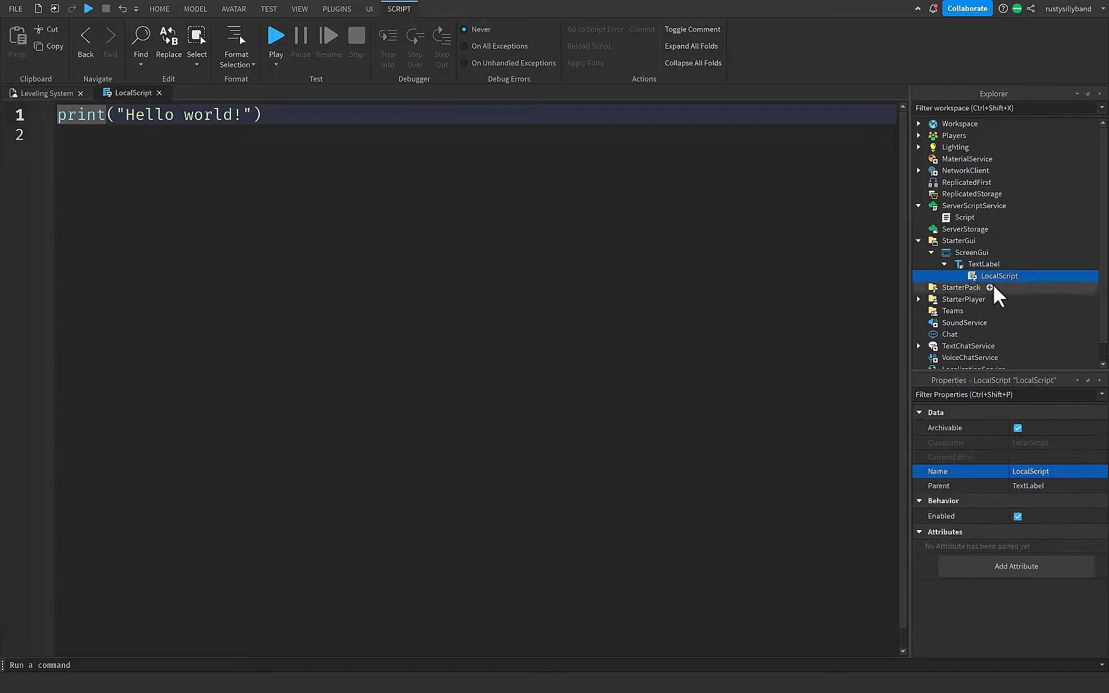
mouse_move(981, 292)
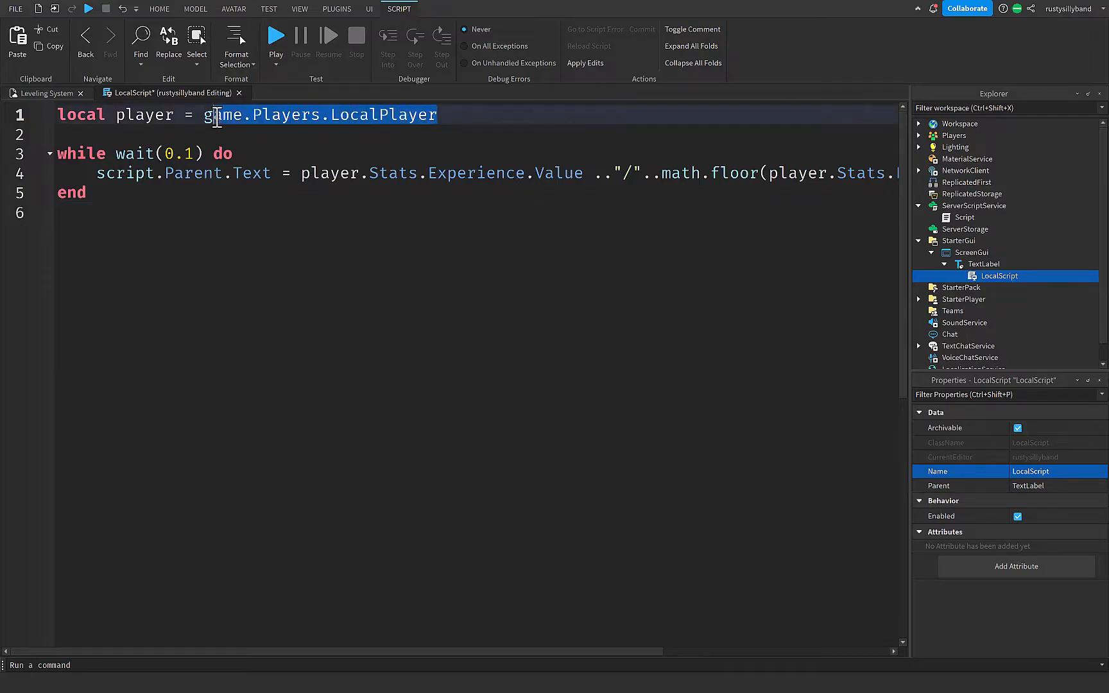
click(260, 135)
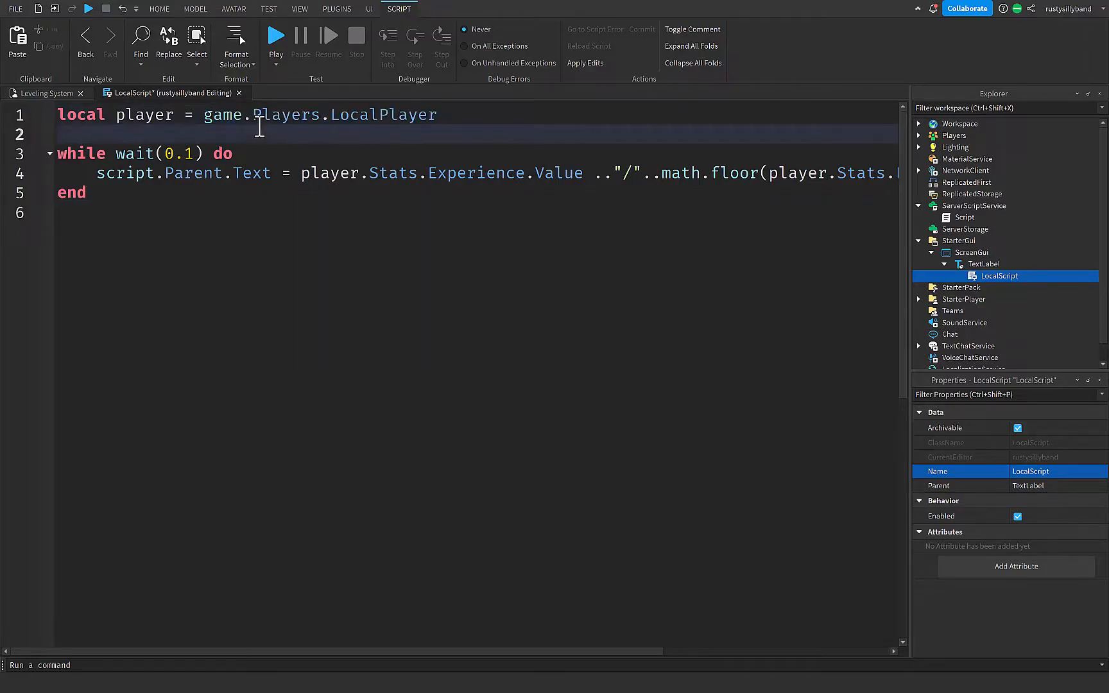
click(181, 205)
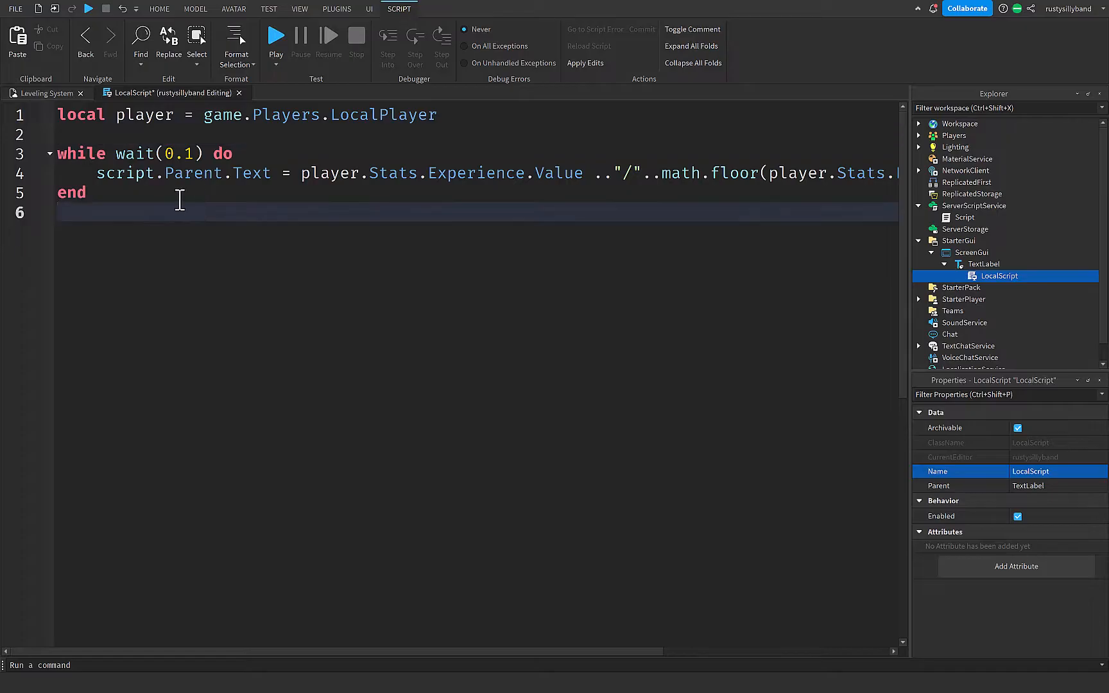
click(89, 193)
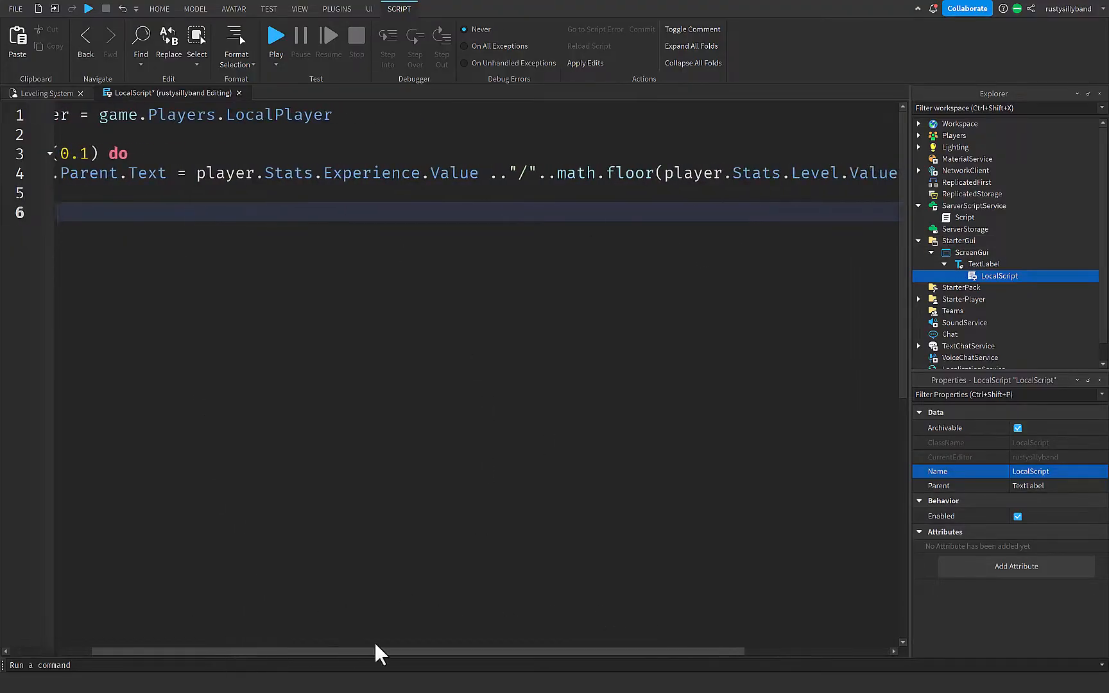
scroll(right, 3)
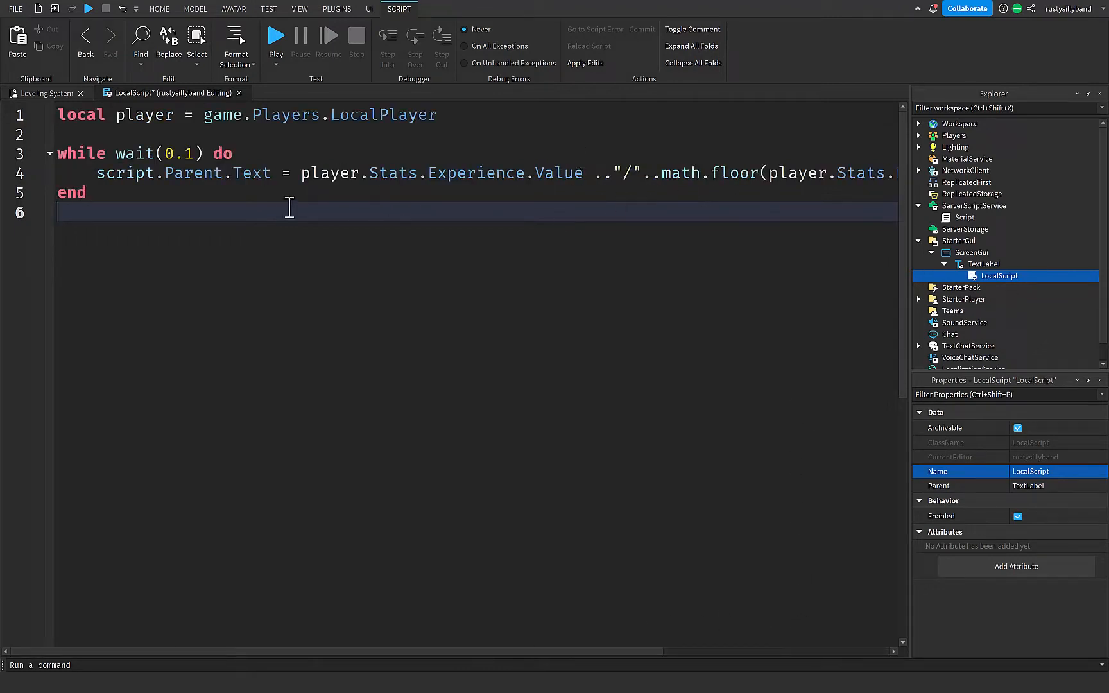
Duplicate the TextLabel with its script and begin editing the copy's LocalScript.
click(980, 264)
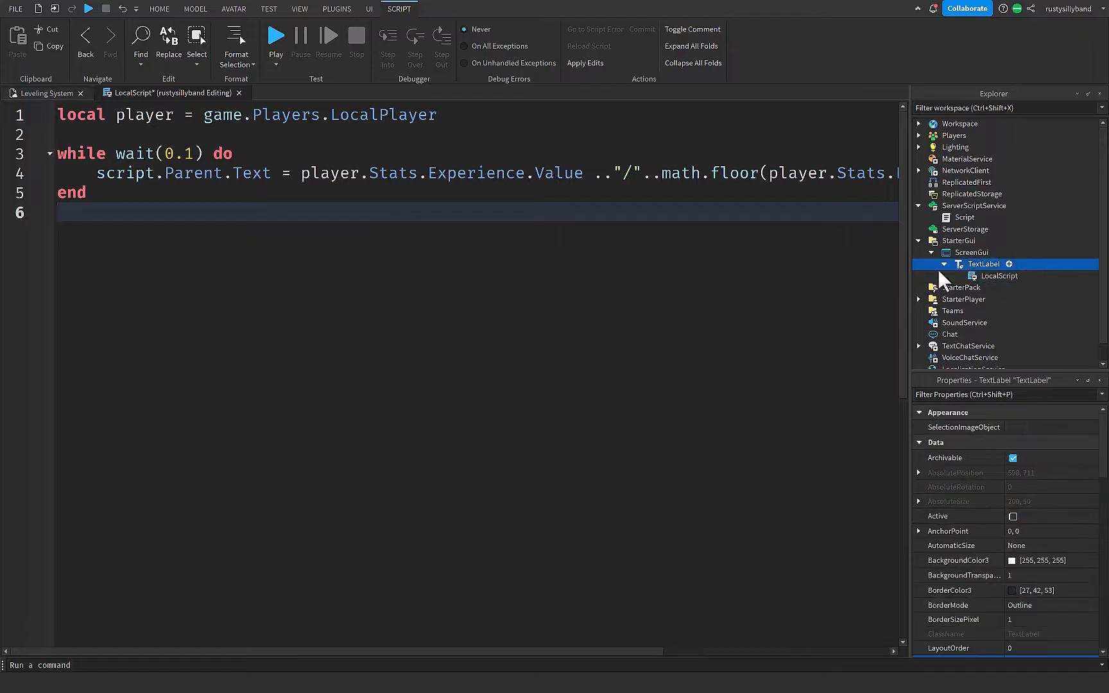
click(945, 264)
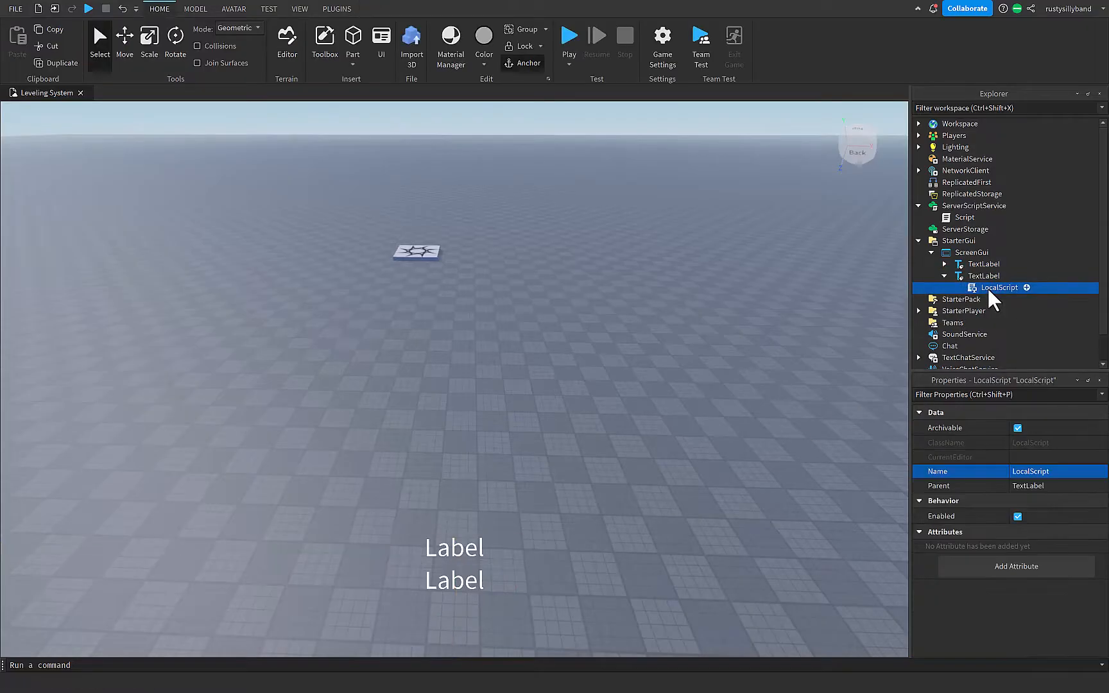
double_click(998, 287)
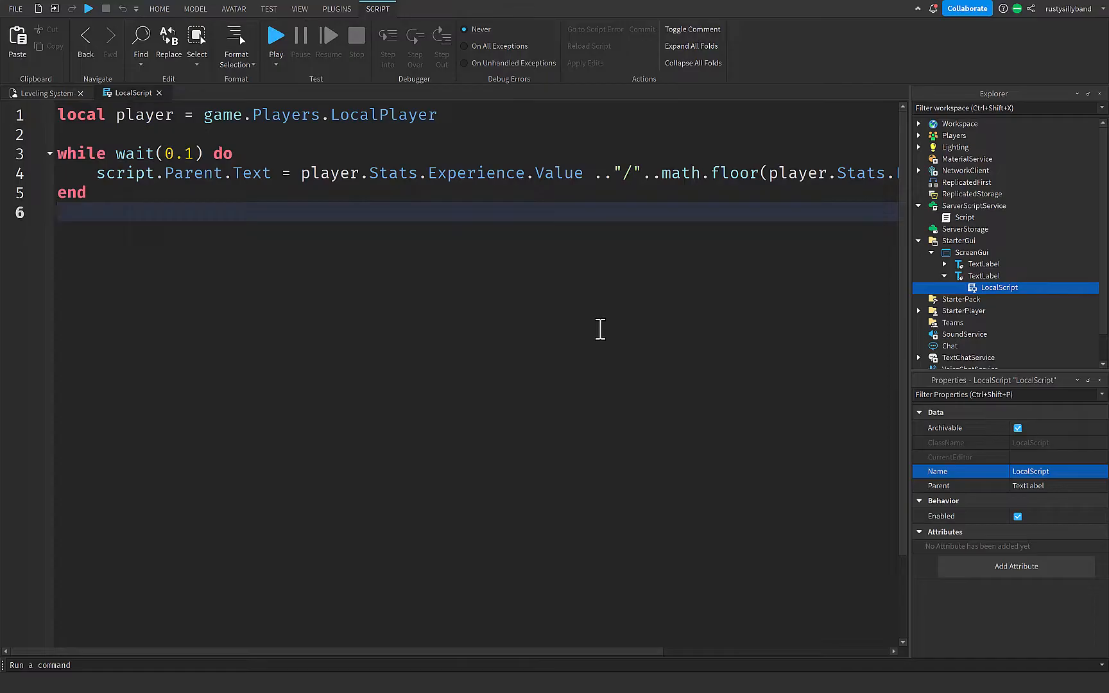
Set the copy's text to "Level" followed by player.Stats.Level.Value and return to the place view.
click(64, 211)
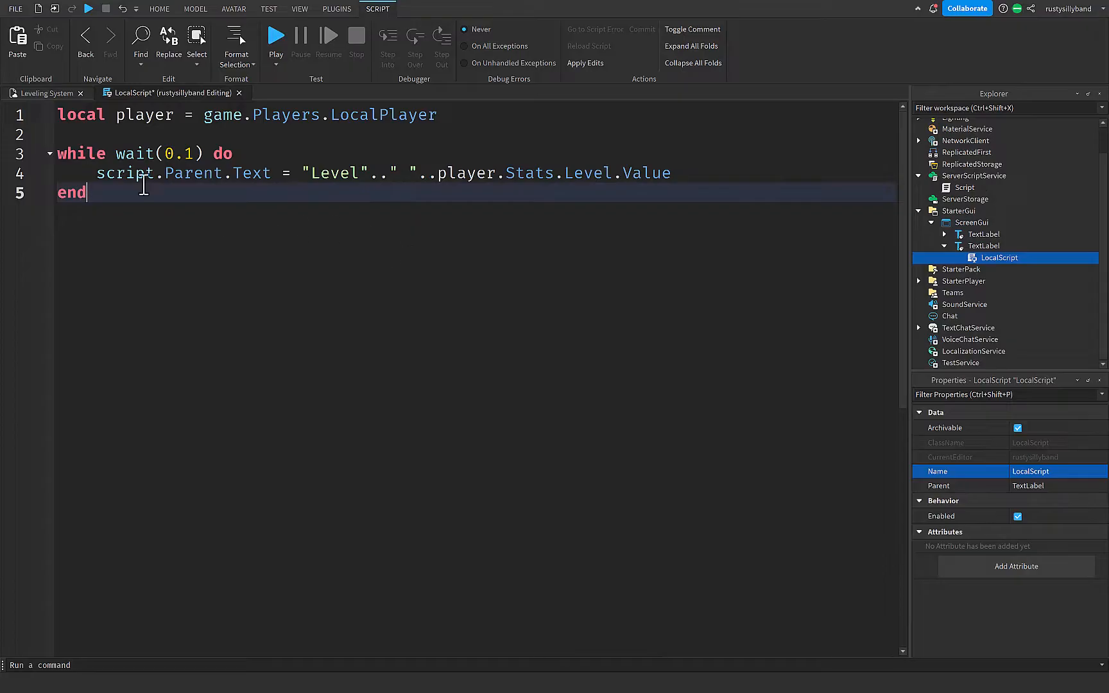
mouse_move(322, 191)
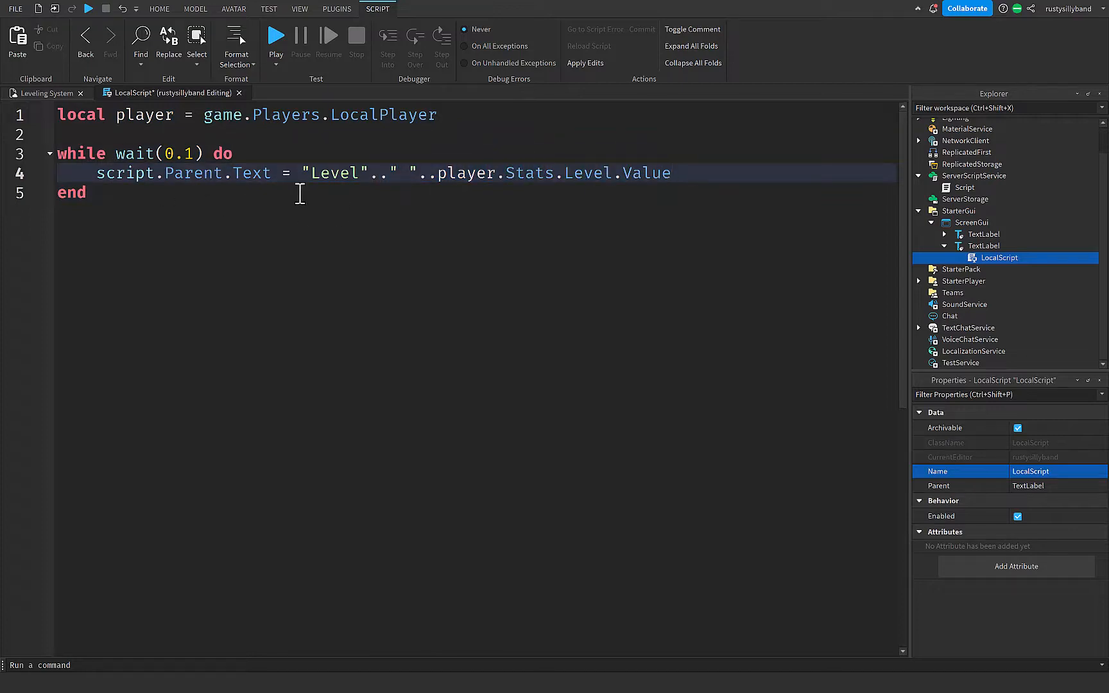
mouse_move(281, 174)
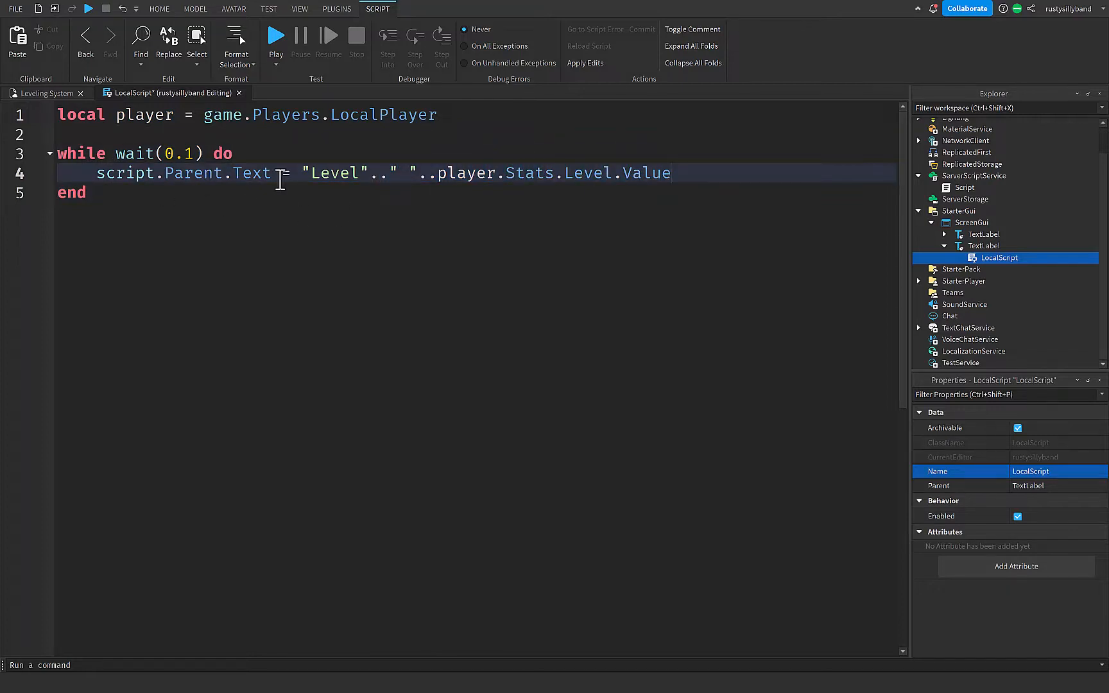
double_click(253, 173)
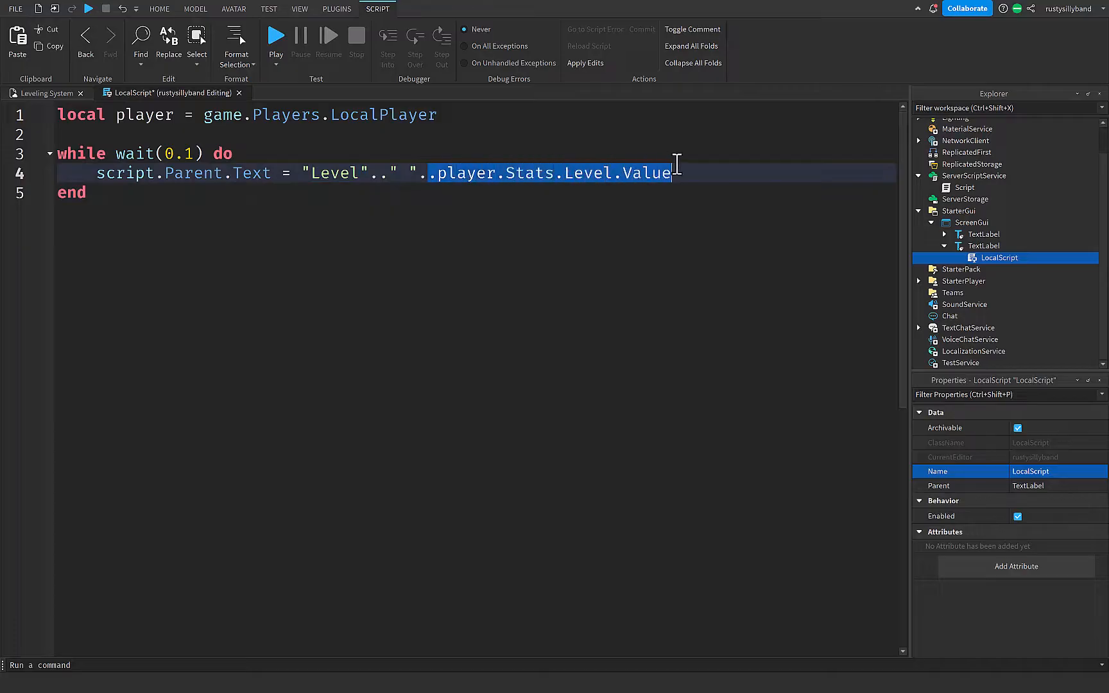
click(249, 114)
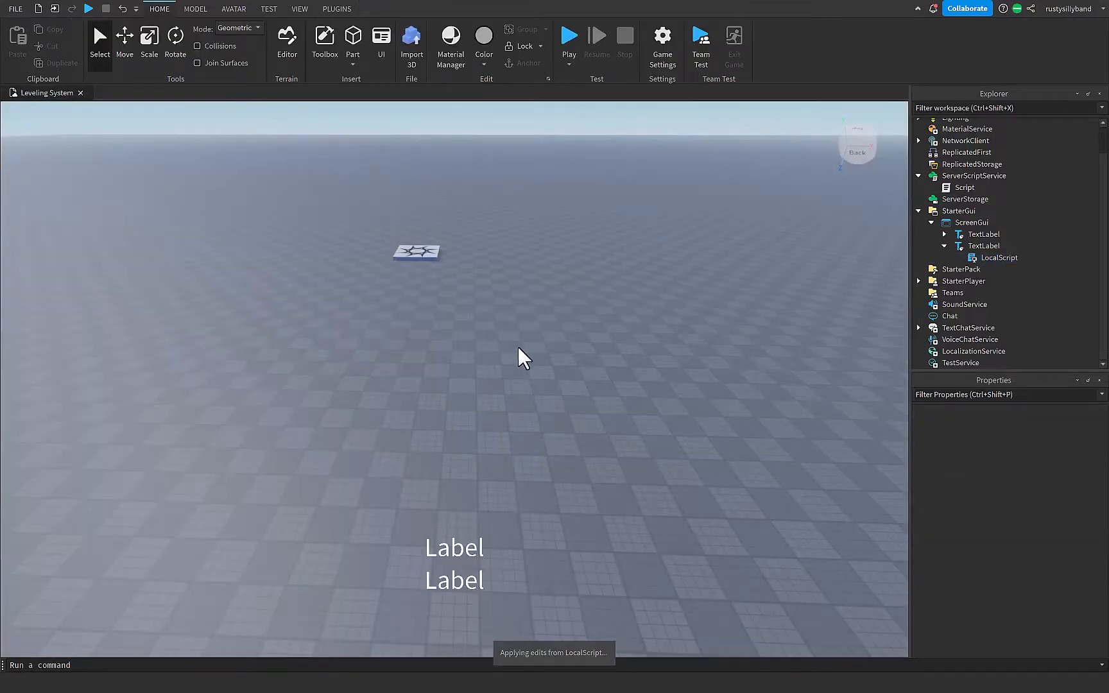
mouse_move(325, 67)
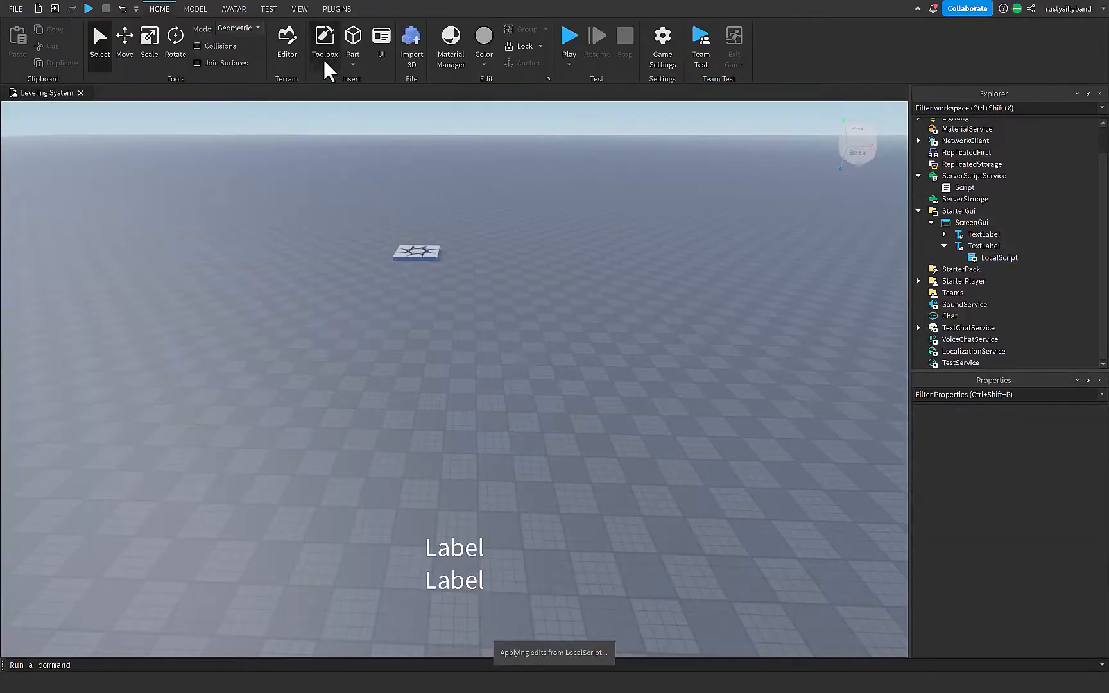
Insert the marketplace ClassicSword into StarterPack, accepting its scripts warning.
click(324, 39)
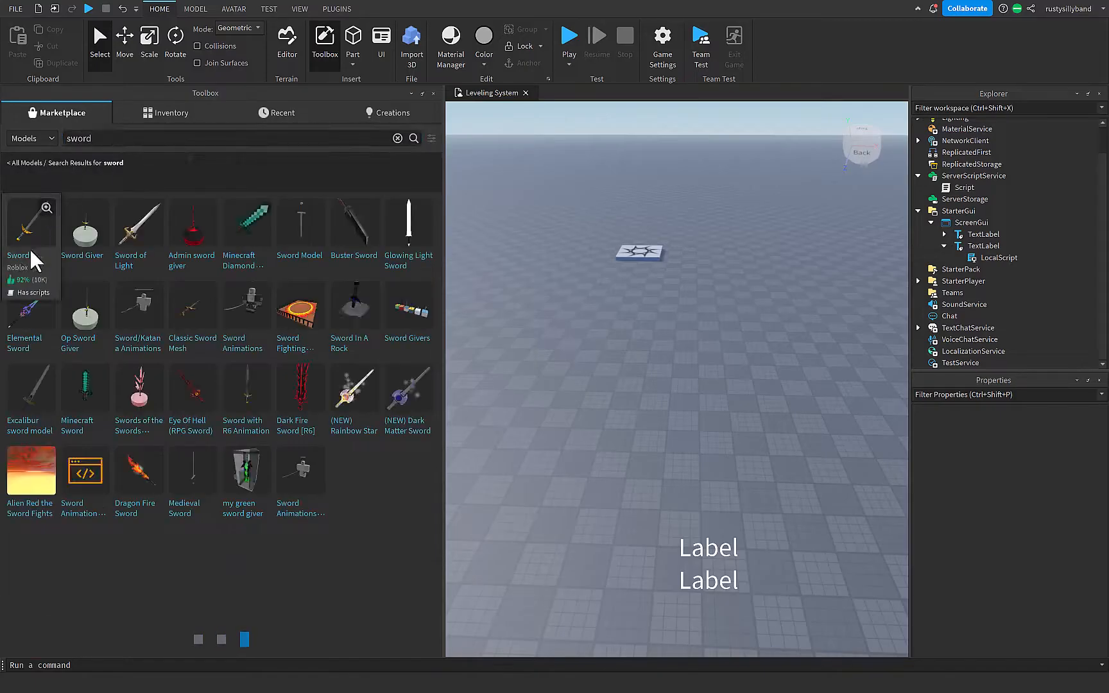
click(31, 221)
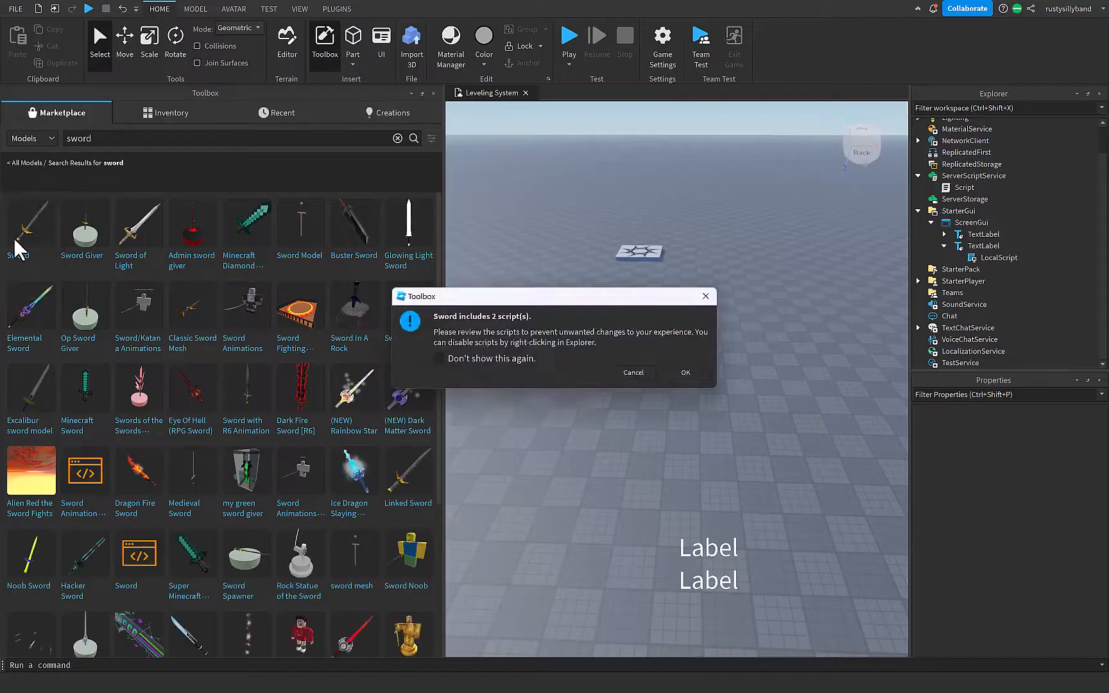
click(683, 372)
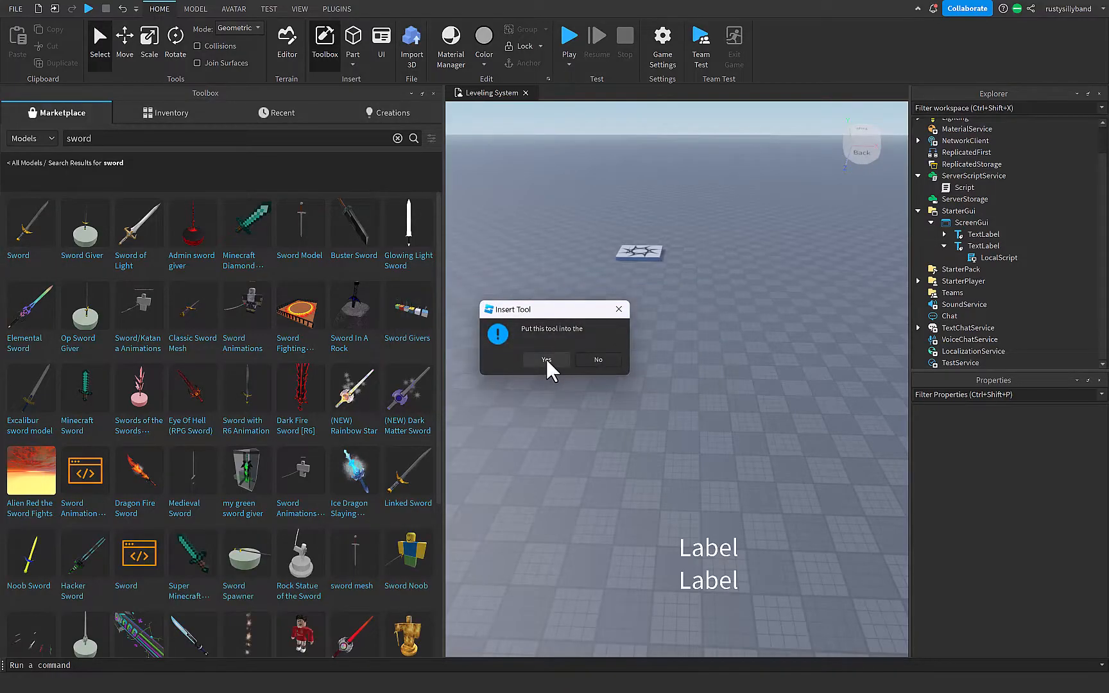
click(546, 360)
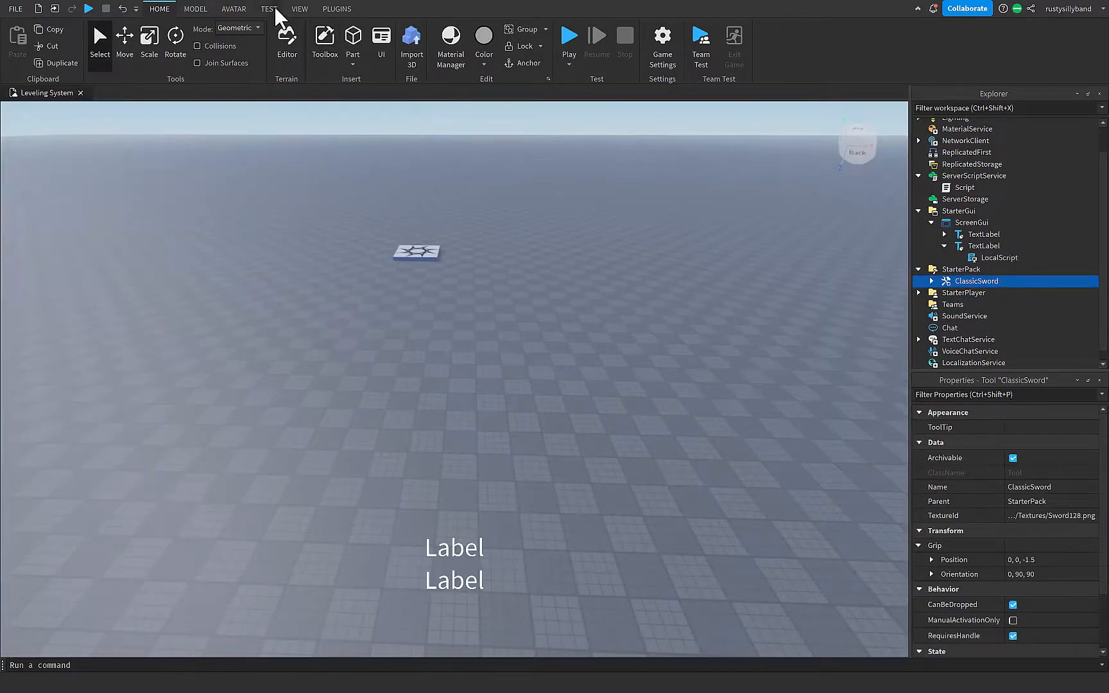
Start a two-player Local Server test and verify the labels read Level 2 and 500/1500.
click(269, 9)
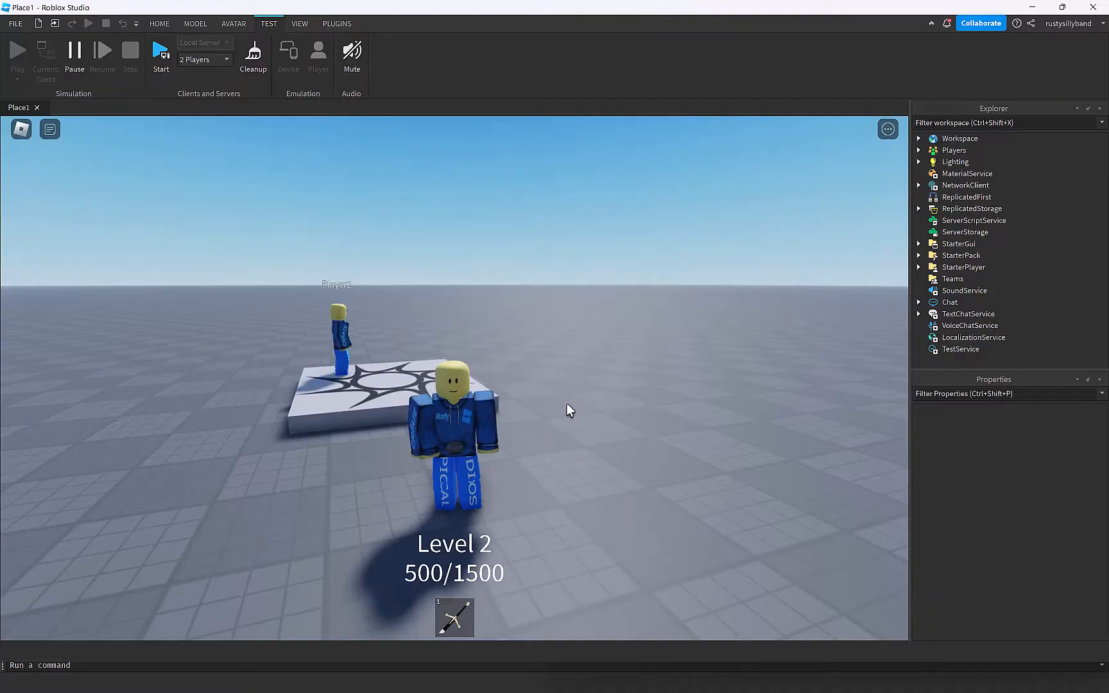
mouse_move(596, 410)
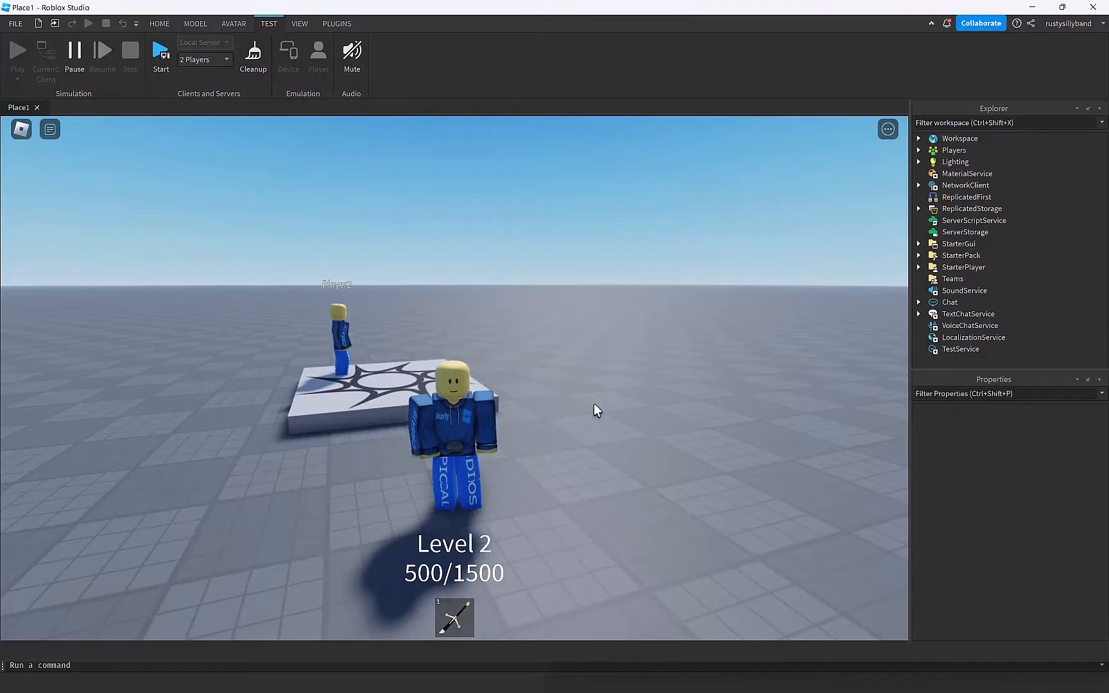
mouse_move(616, 567)
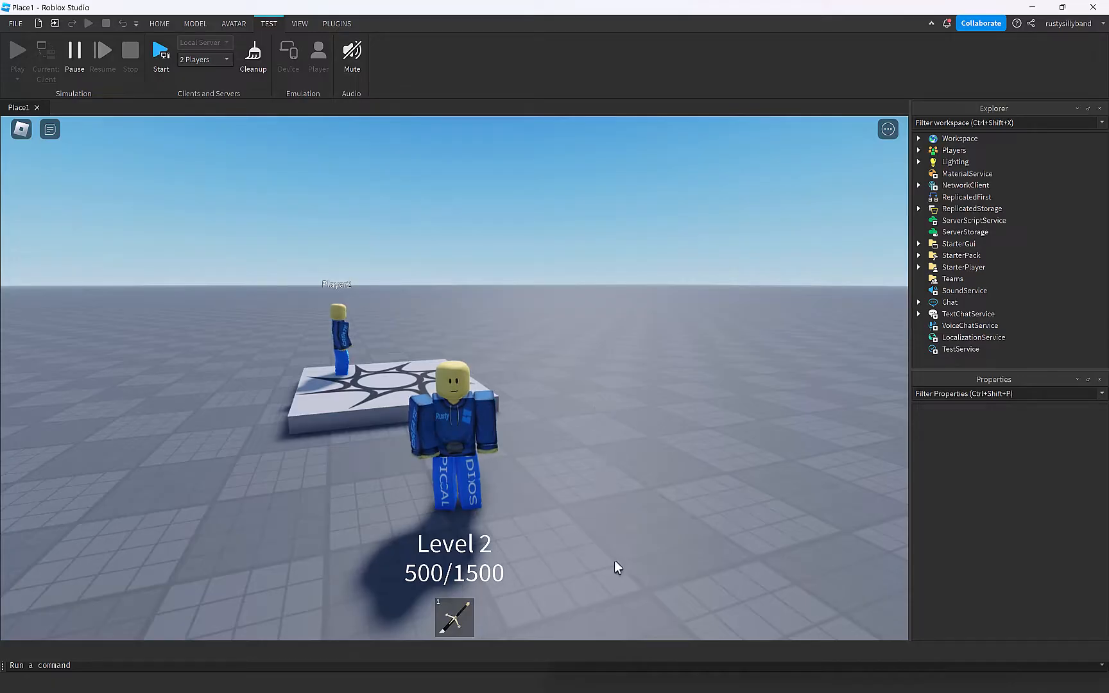